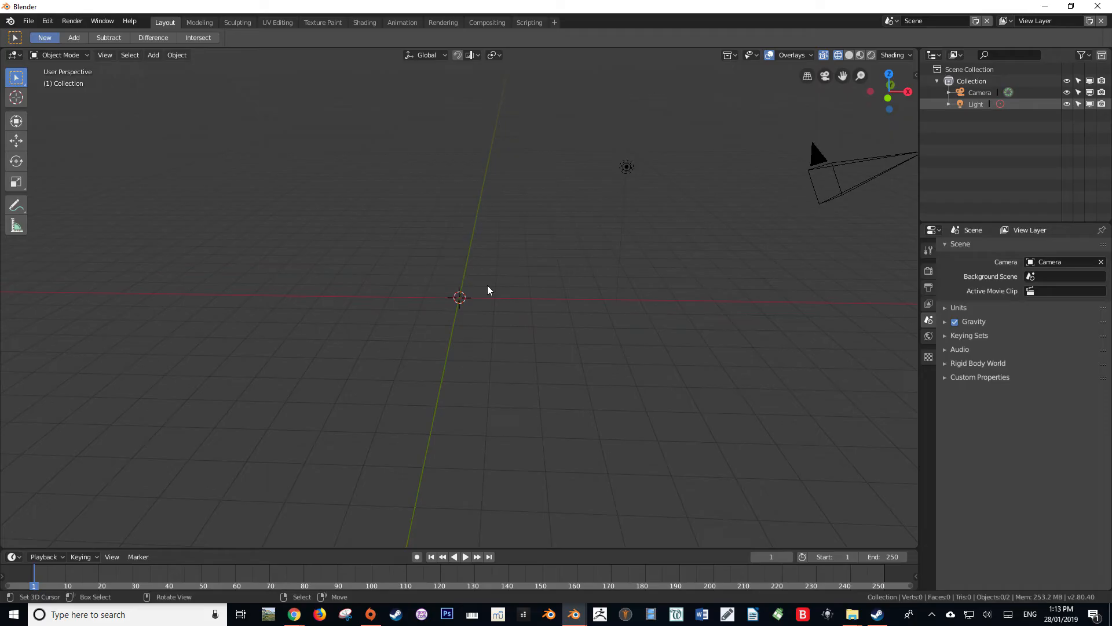
pyautogui.moveTo(457, 294)
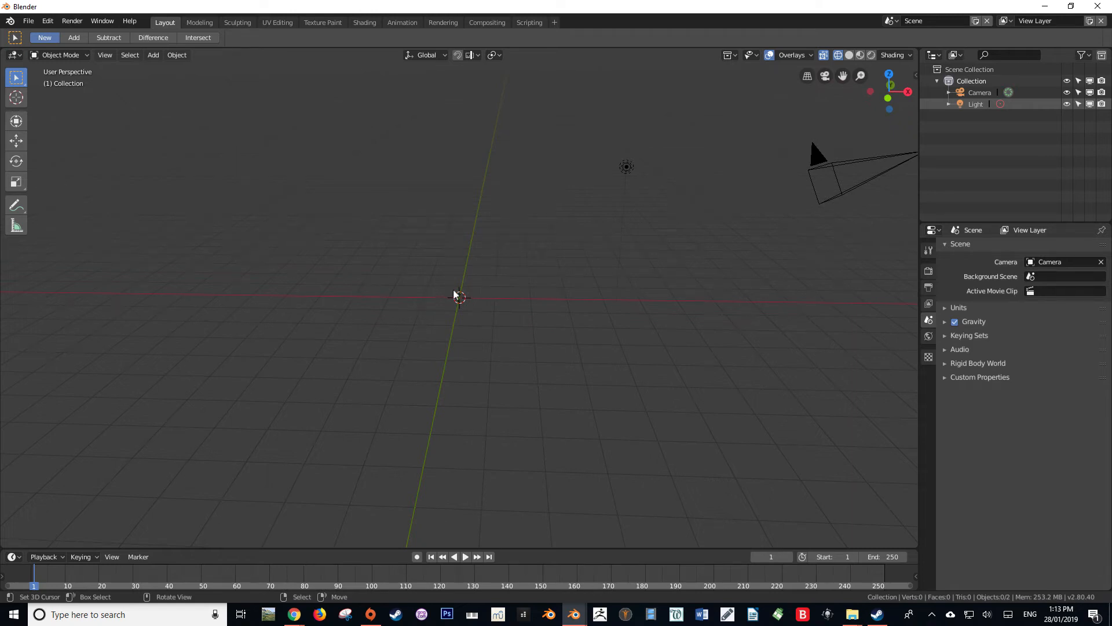
pyautogui.moveTo(408, 231)
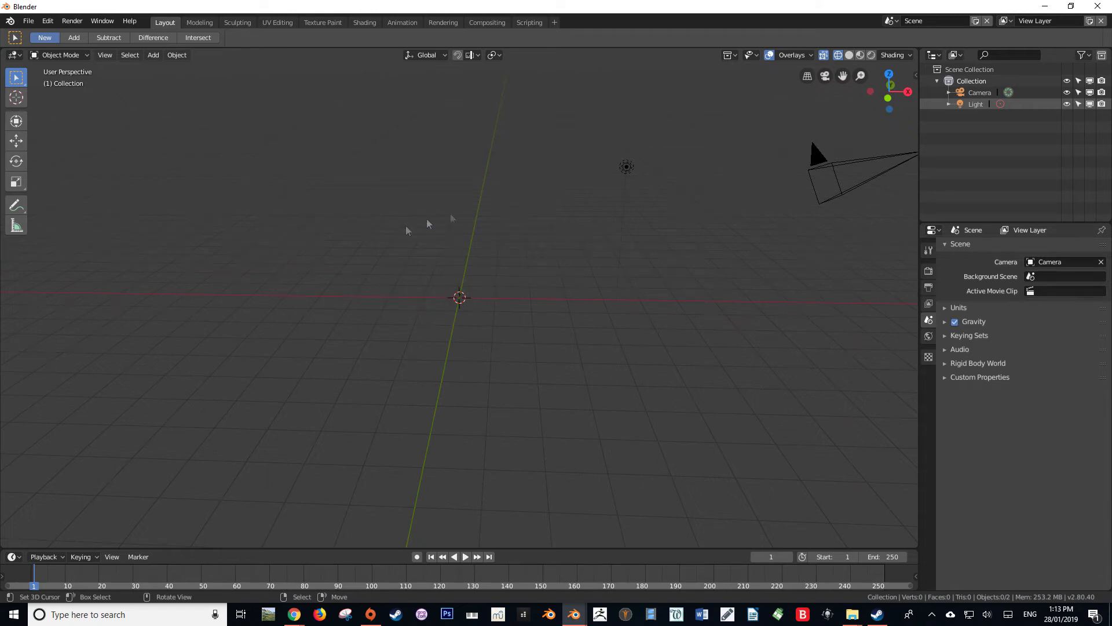
pyautogui.moveTo(375, 250)
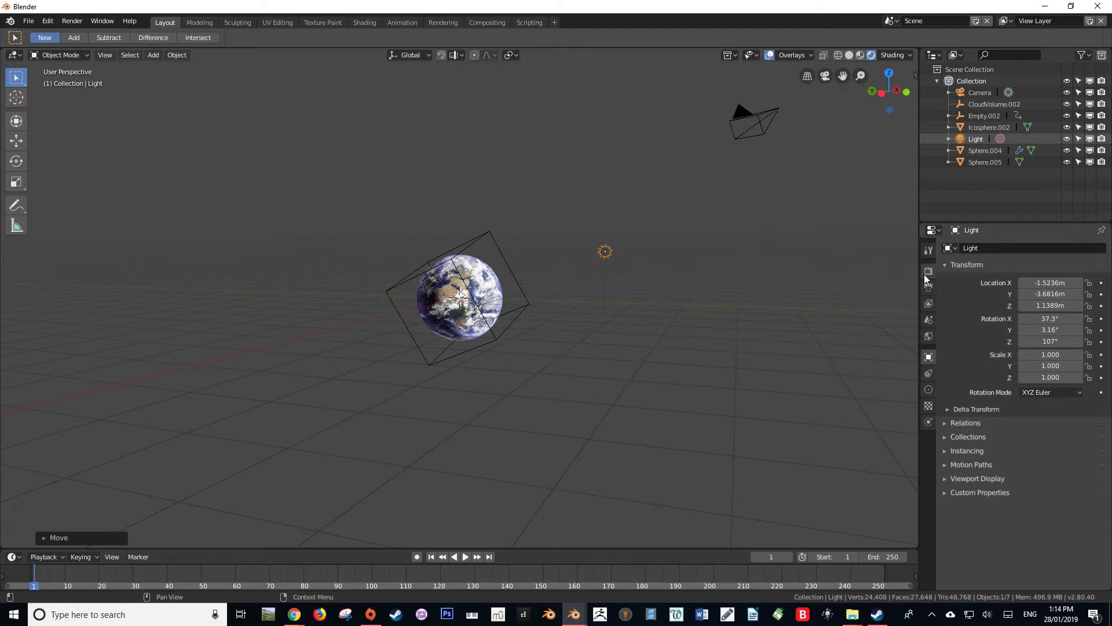
pyautogui.moveTo(929, 286)
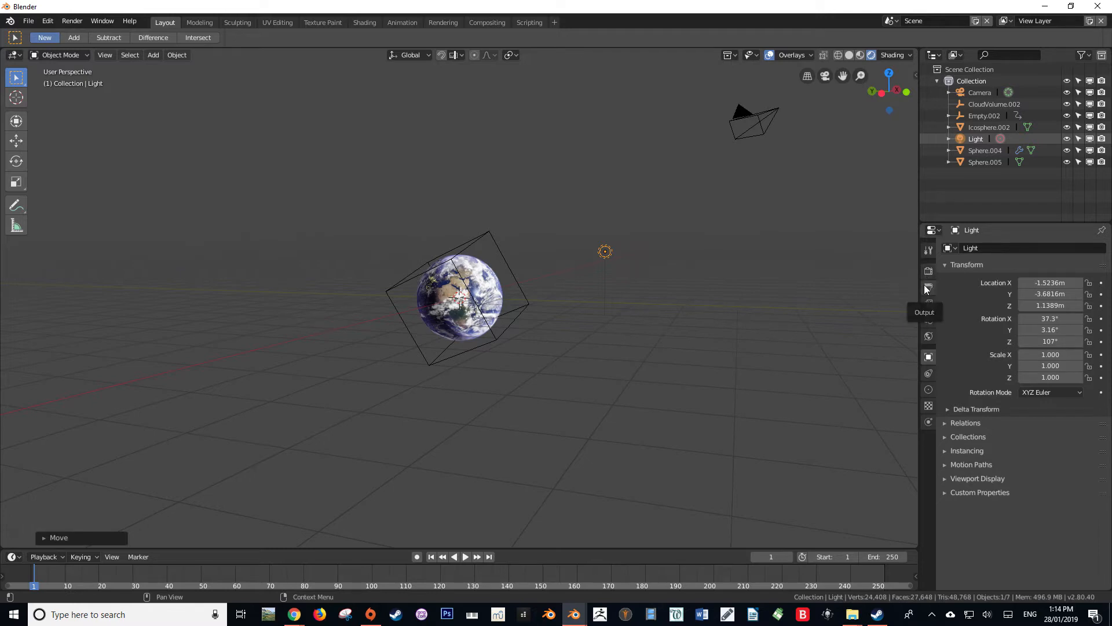
# Set the Film Alpha mode to Transparent in Render Properties
pyautogui.click(928, 272)
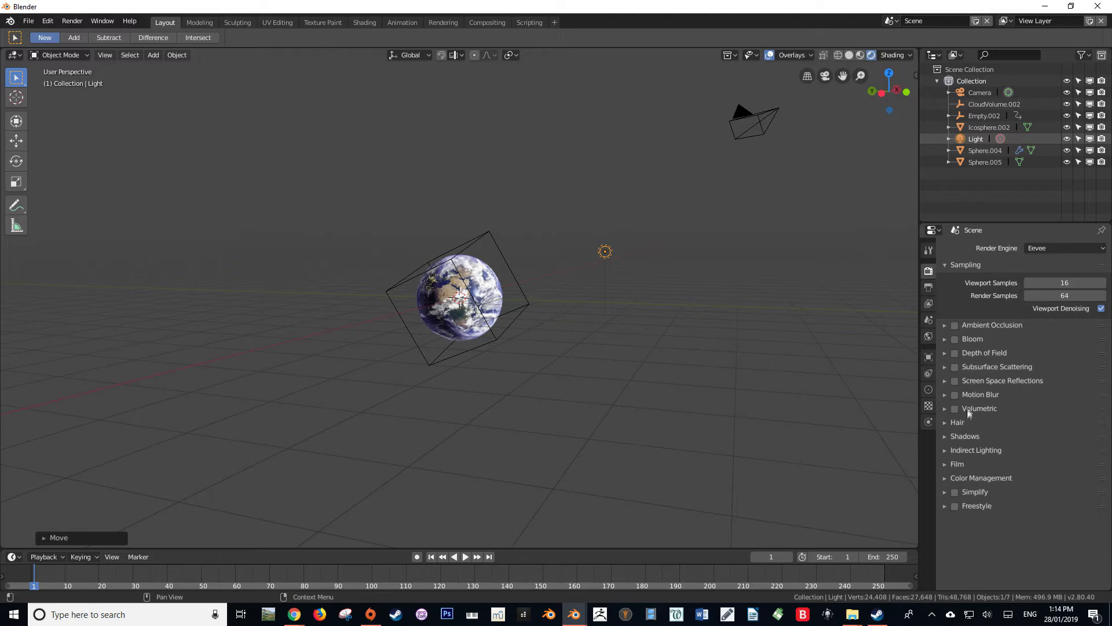
pyautogui.click(945, 463)
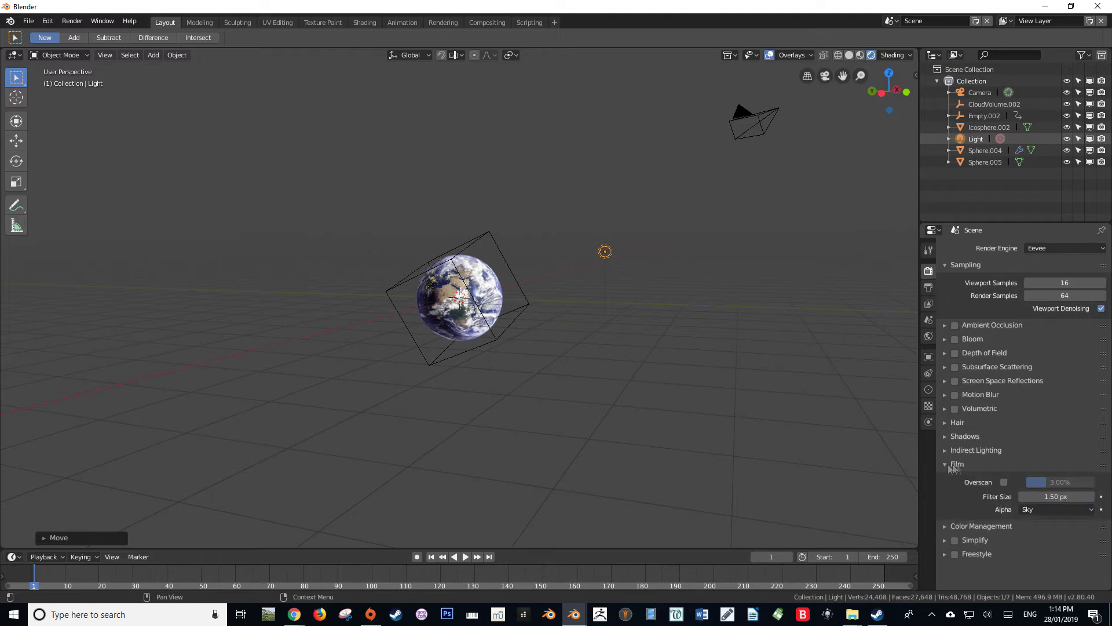
pyautogui.moveTo(971, 508)
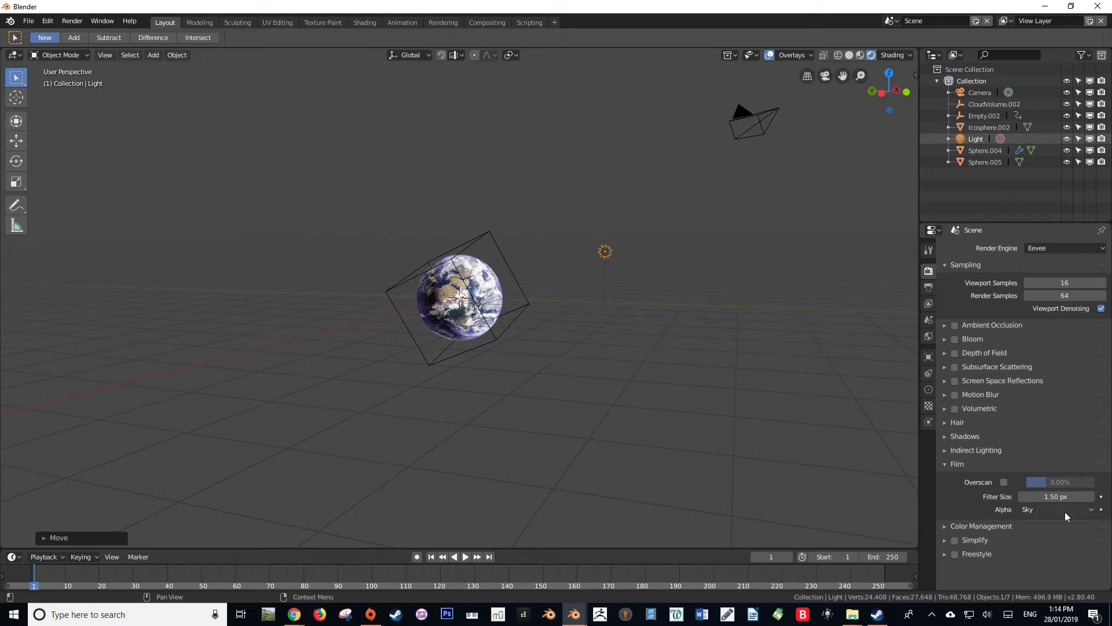
pyautogui.click(1057, 509)
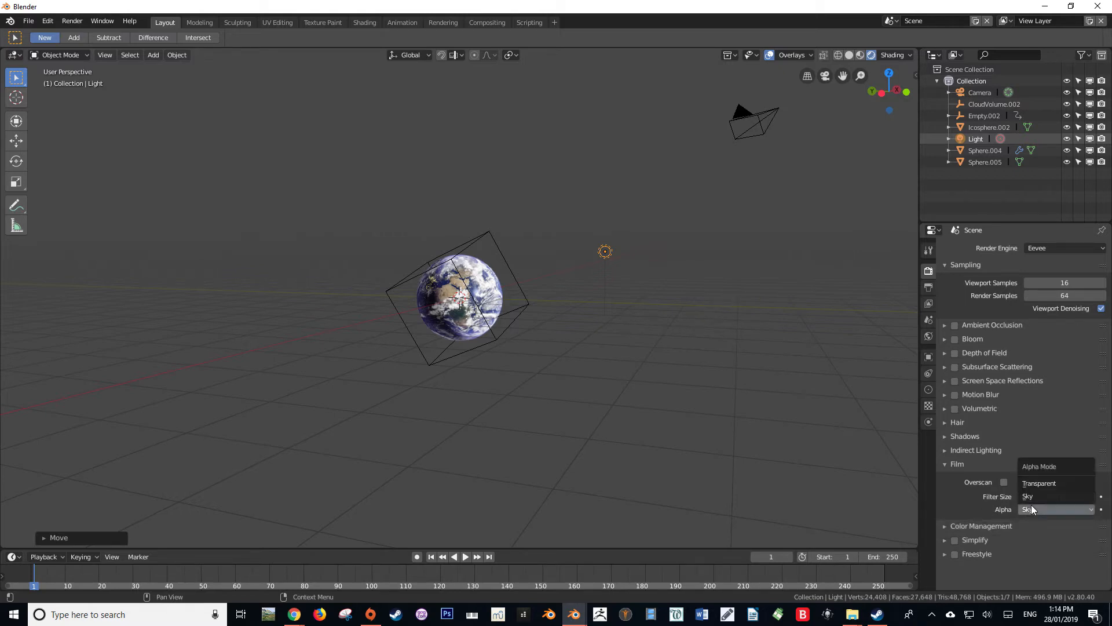
pyautogui.click(1038, 483)
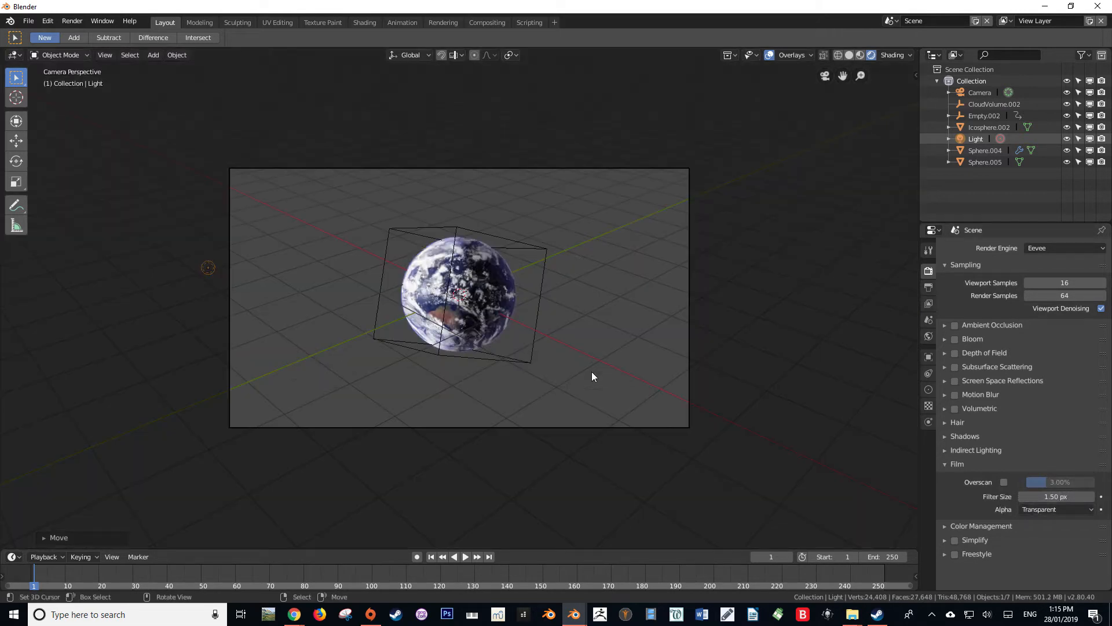
# Render a test frame with F12 to check the Earth over a transparent background
pyautogui.press('F12')
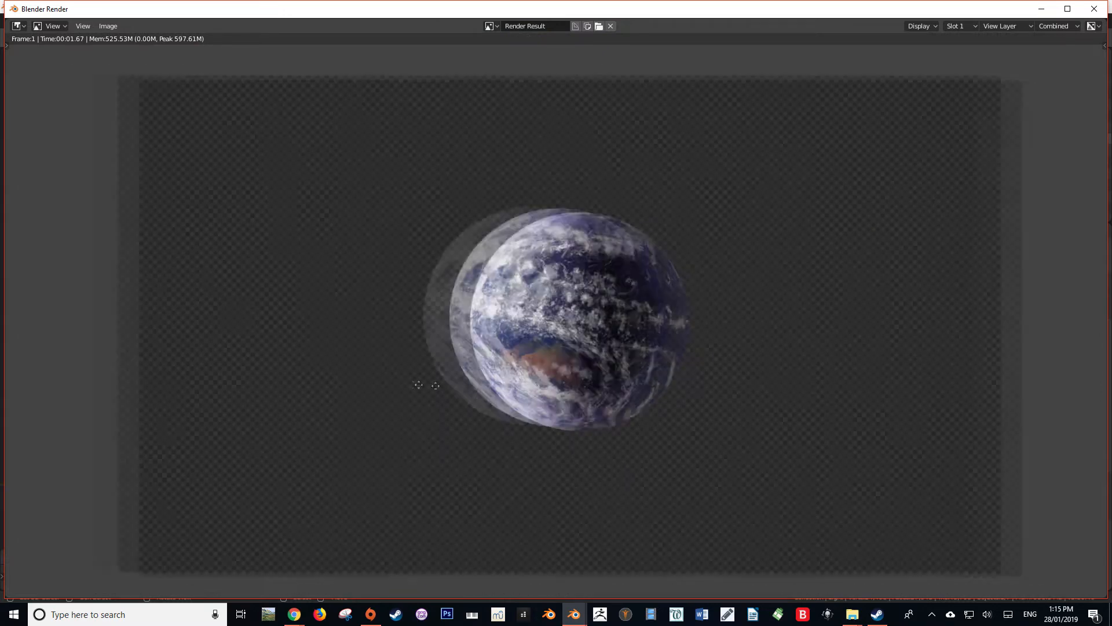
pyautogui.scroll(3)
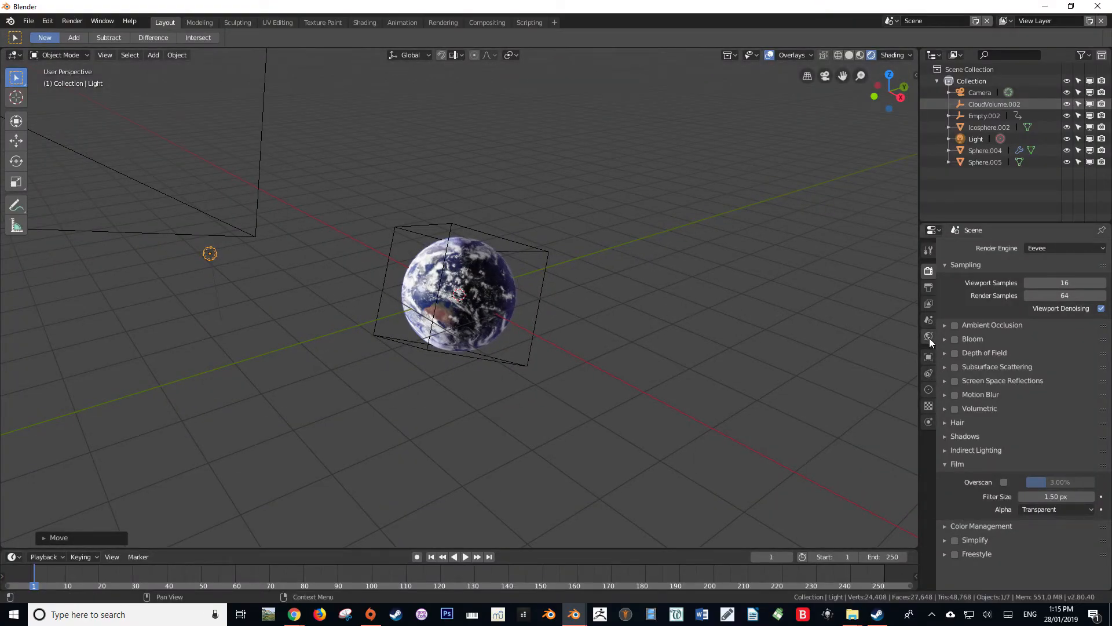
# Show the World Properties with the scene's black background colour
pyautogui.click(928, 335)
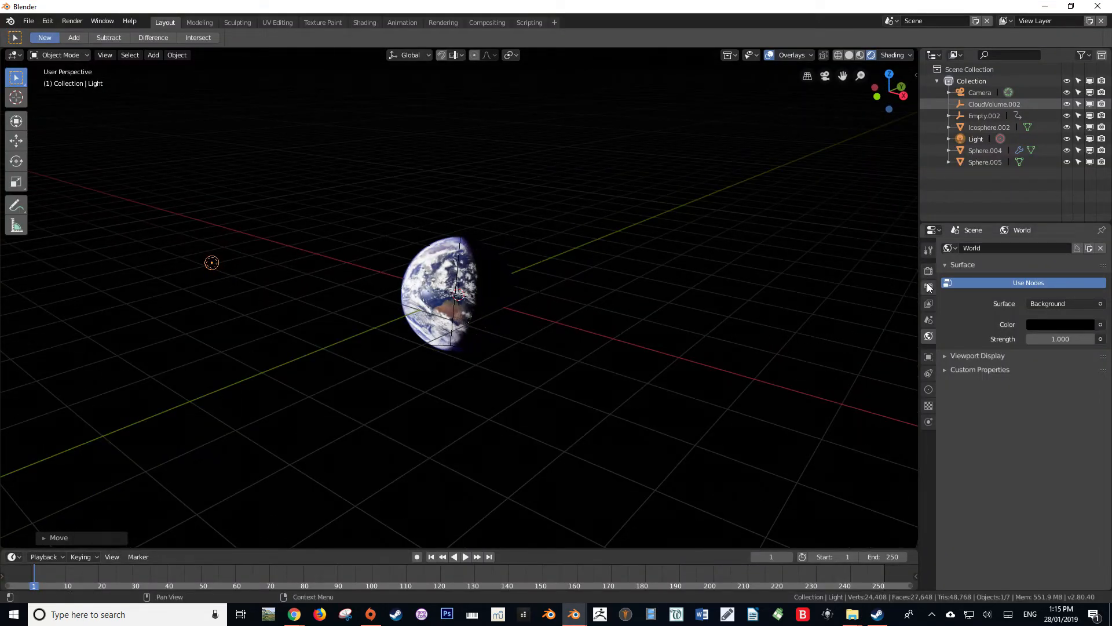
# Change the output file format from PNG to FFmpeg video
pyautogui.click(928, 303)
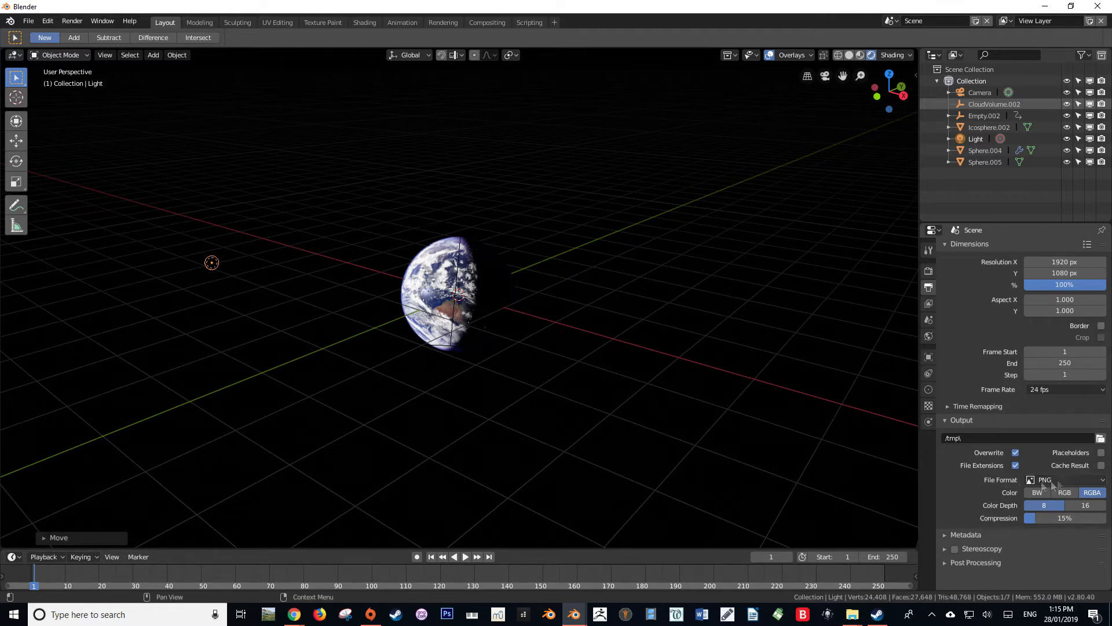
pyautogui.click(1064, 479)
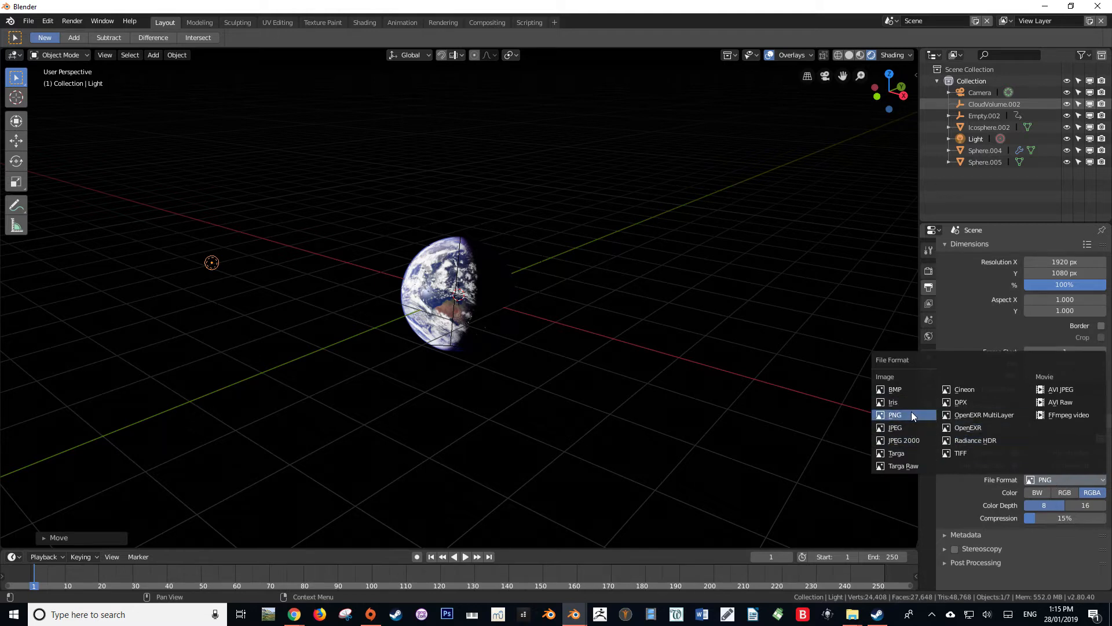
pyautogui.moveTo(1068, 414)
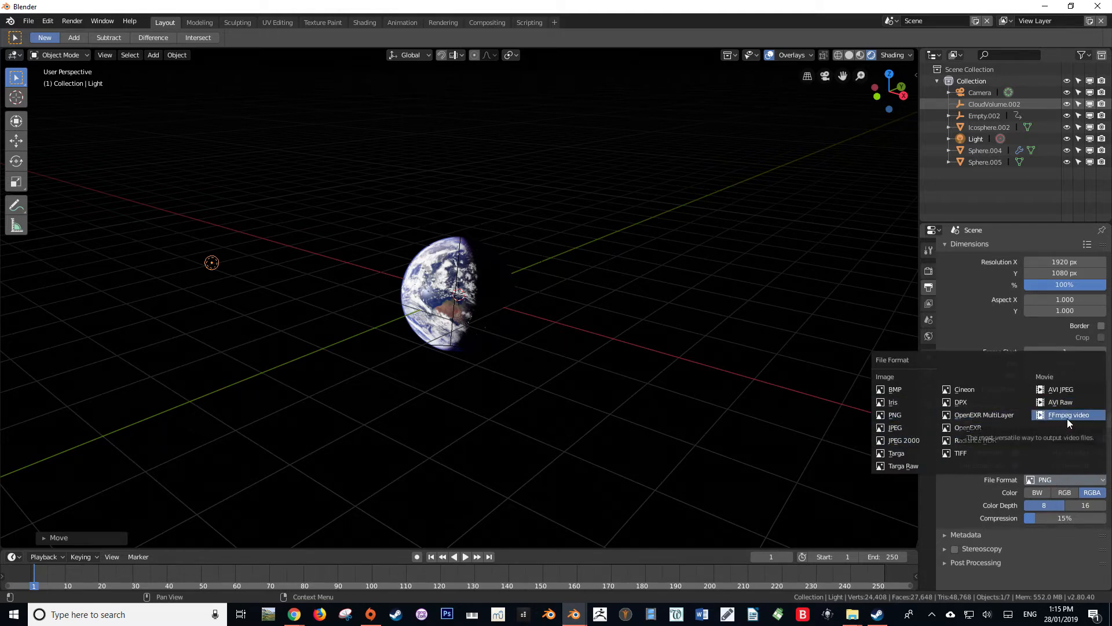
pyautogui.click(1068, 414)
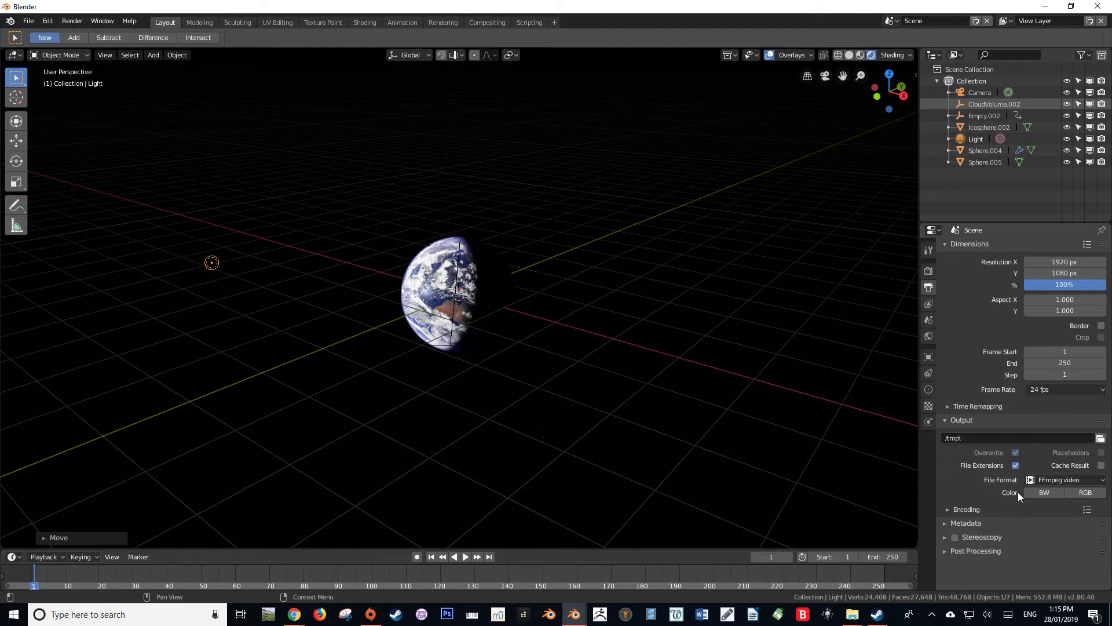
pyautogui.moveTo(1040, 490)
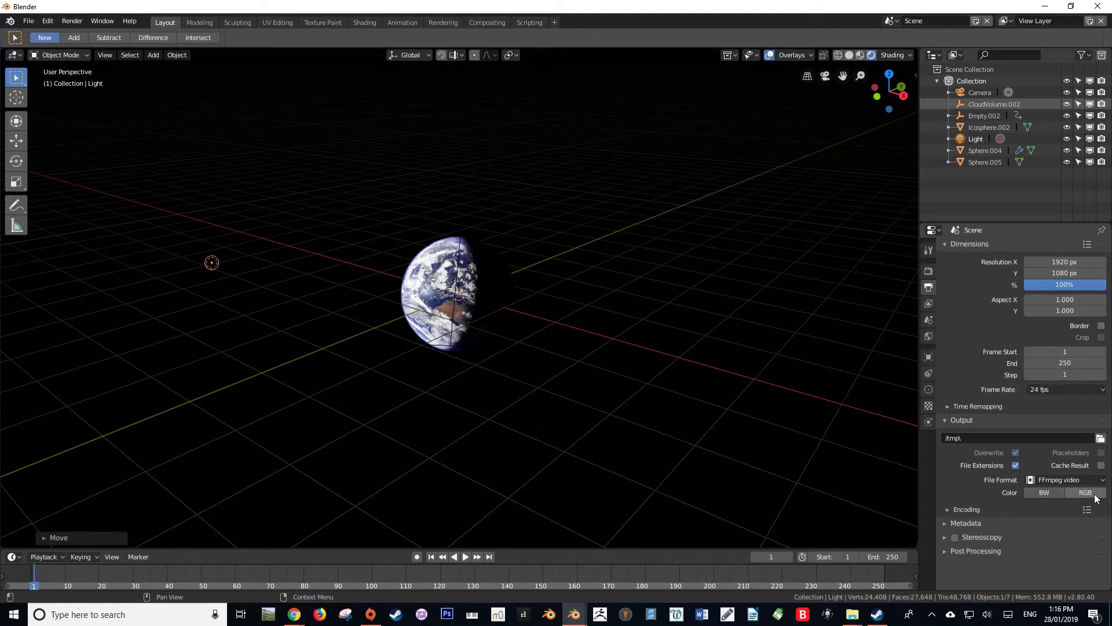
pyautogui.moveTo(1043, 493)
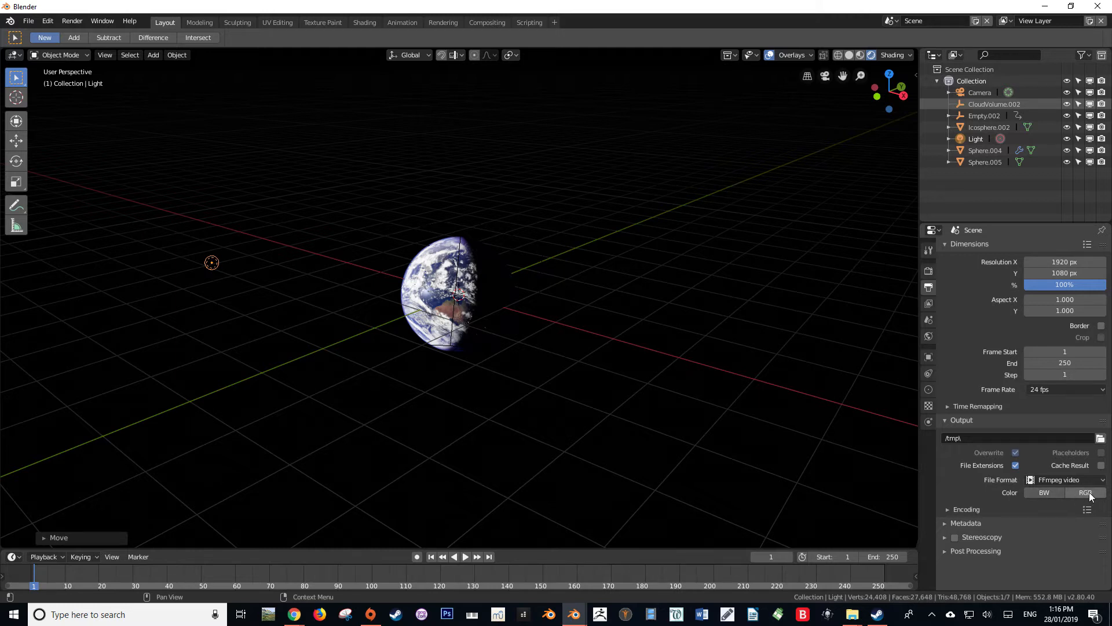
pyautogui.moveTo(1023, 494)
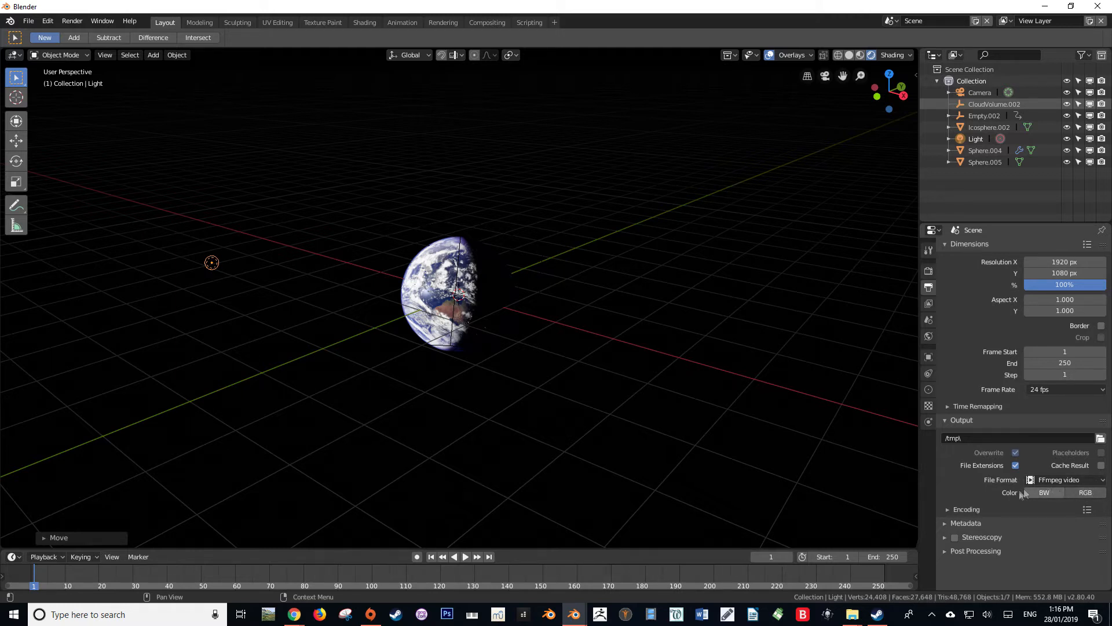
# Expand the Encoding panel to view the Matroska container and H.264 codec settings
pyautogui.click(966, 509)
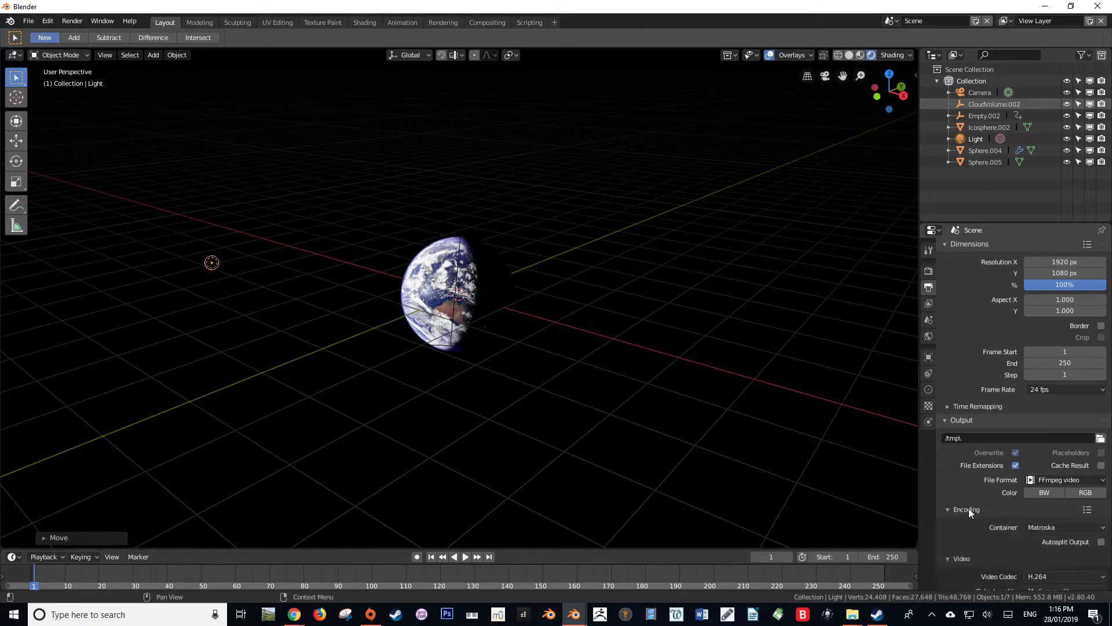
pyautogui.scroll(-3)
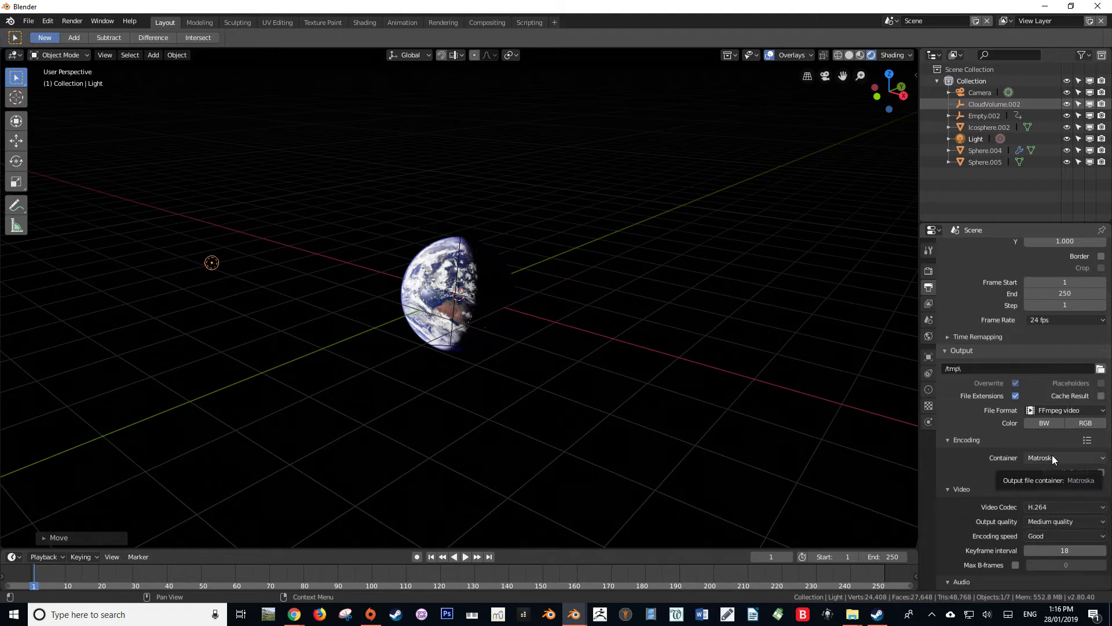
pyautogui.moveTo(1047, 467)
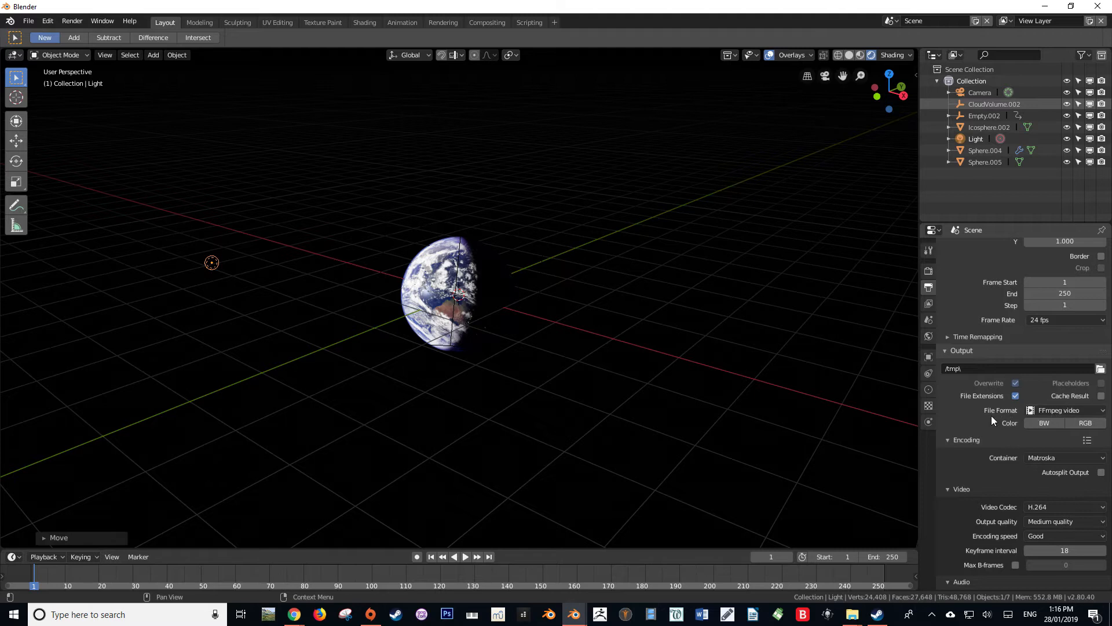
pyautogui.moveTo(1000, 420)
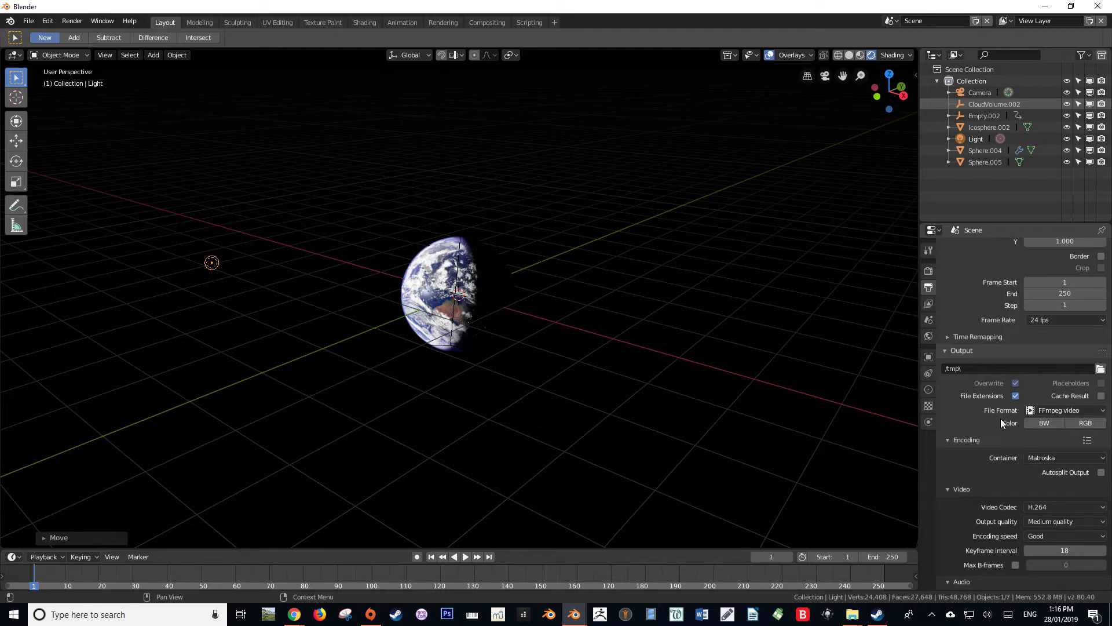
pyautogui.moveTo(999, 423)
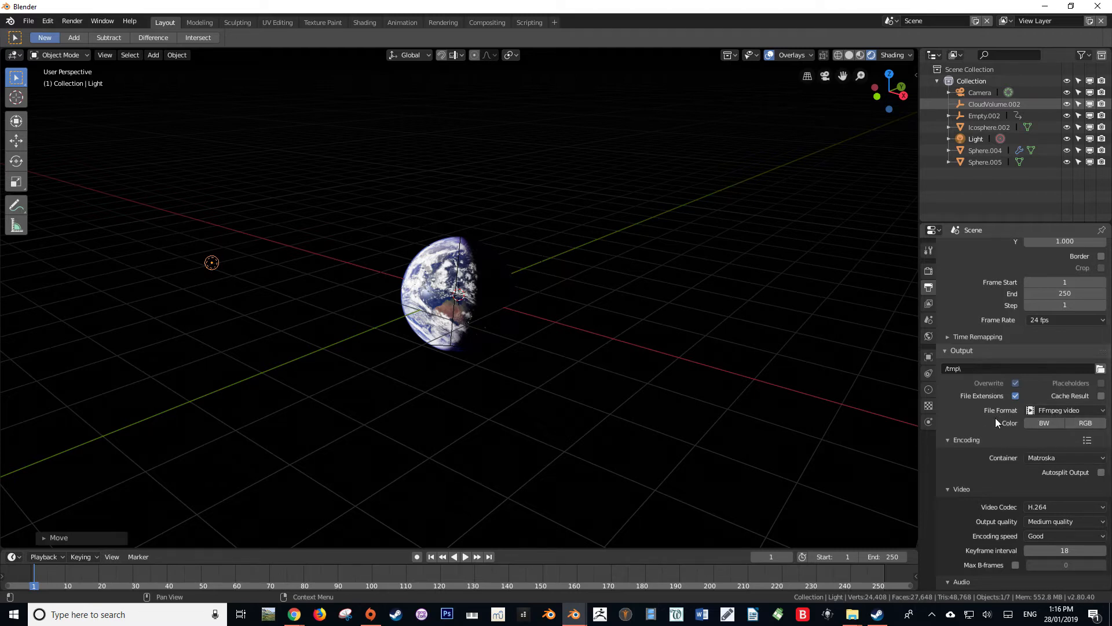
# Set the output Color to RGBA to include the alpha channel
pyautogui.click(1064, 506)
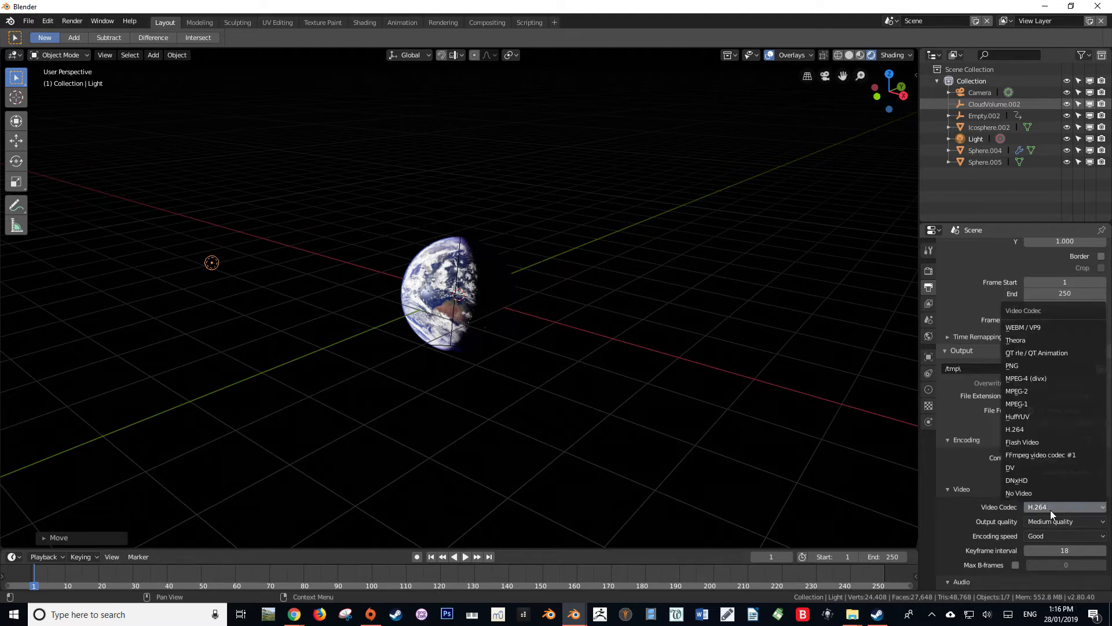
pyautogui.click(1014, 429)
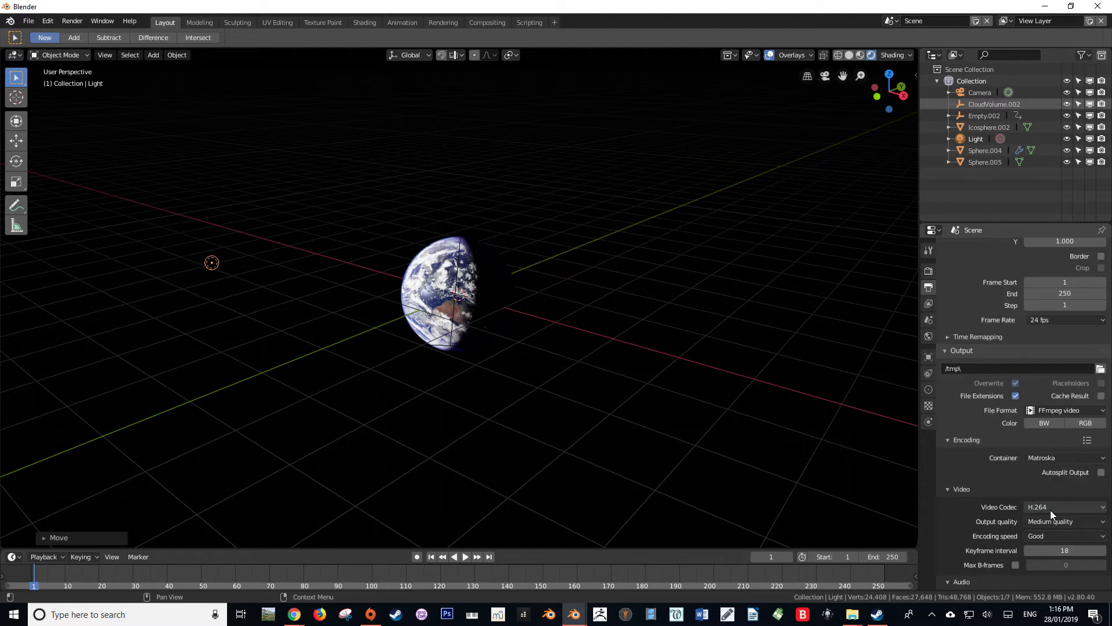
pyautogui.click(1091, 423)
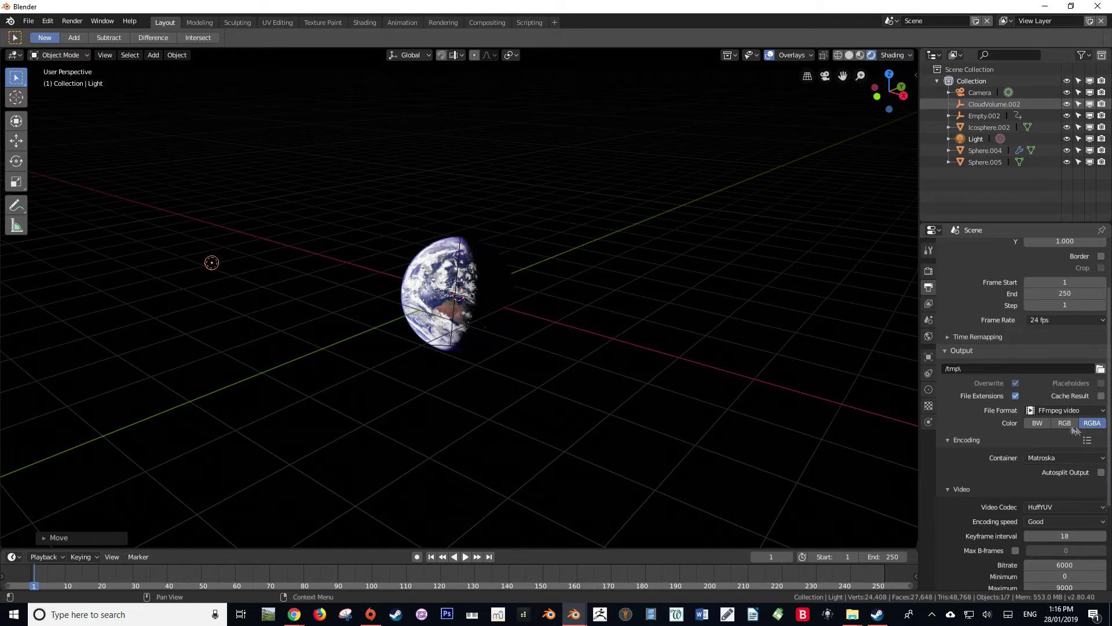
pyautogui.moveTo(1036, 507)
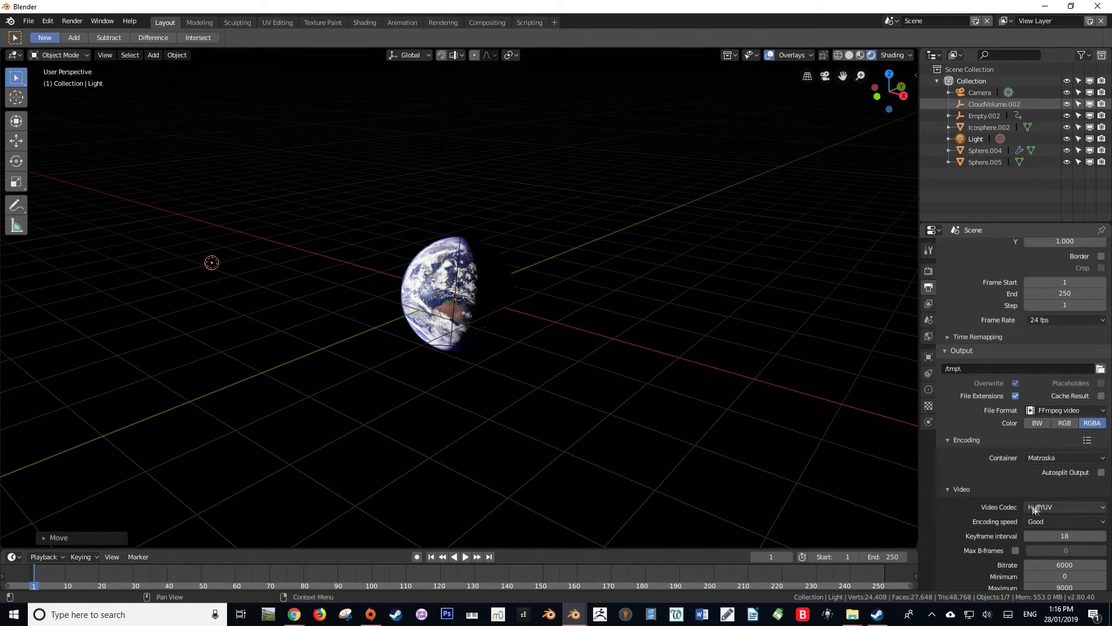
pyautogui.moveTo(1098, 431)
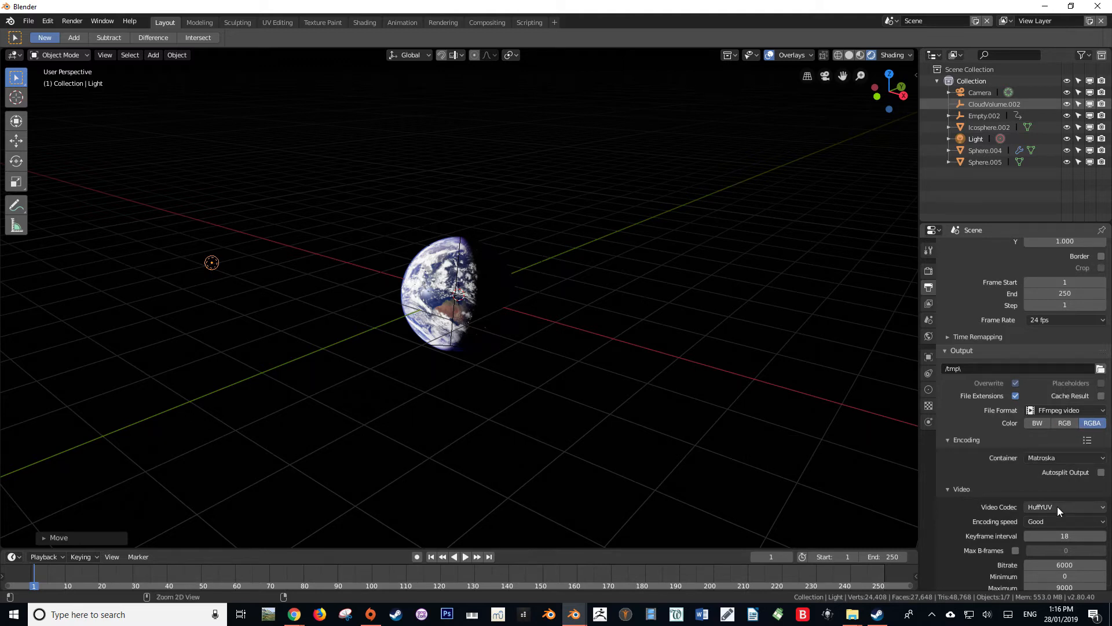
# Cycle the video codec through MPEG-4, Theora and No Video, settling on DNxHD
pyautogui.click(1064, 506)
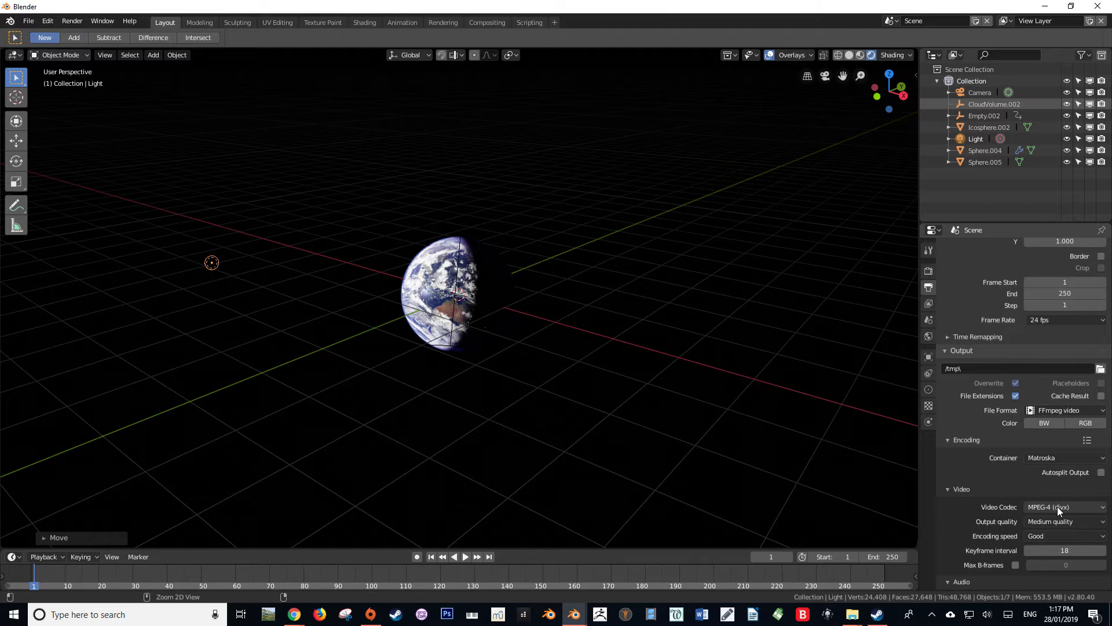
pyautogui.click(1064, 506)
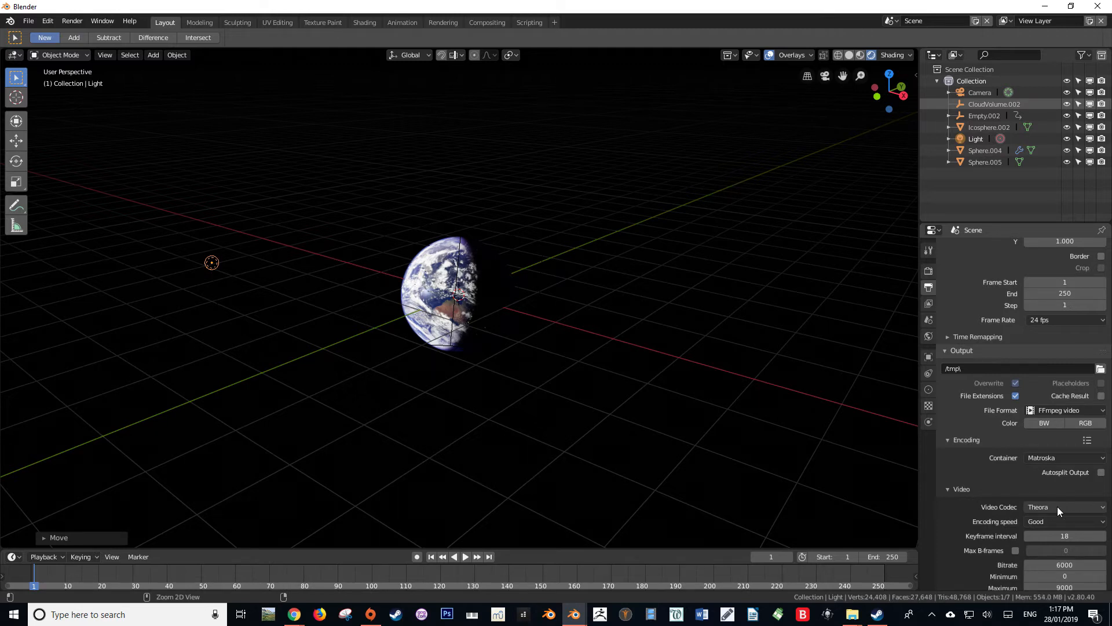
pyautogui.click(1064, 506)
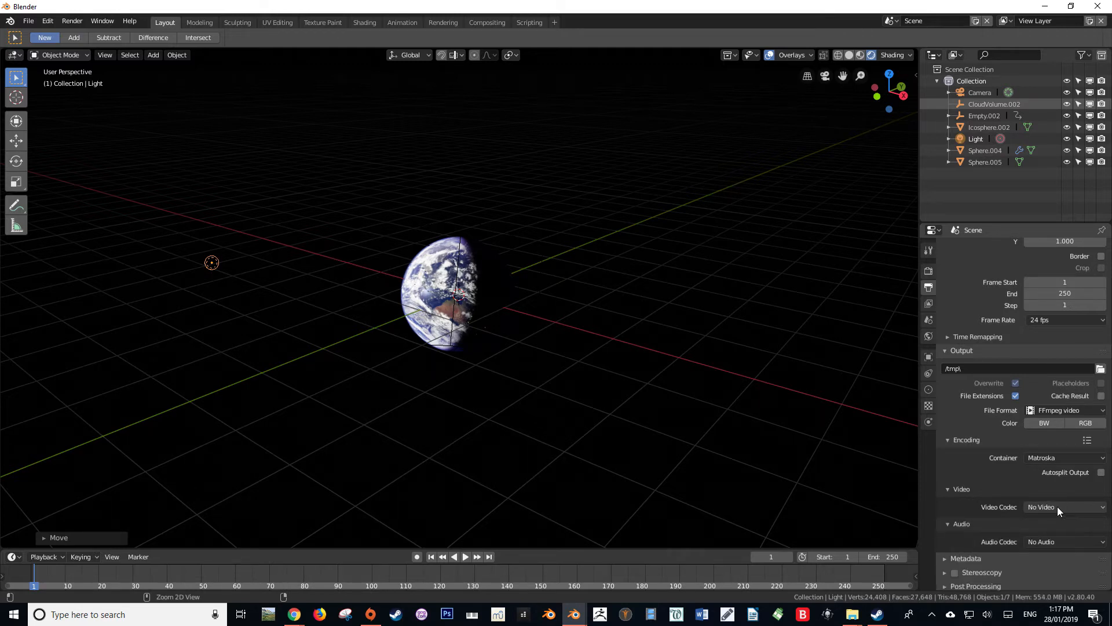
pyautogui.click(1064, 506)
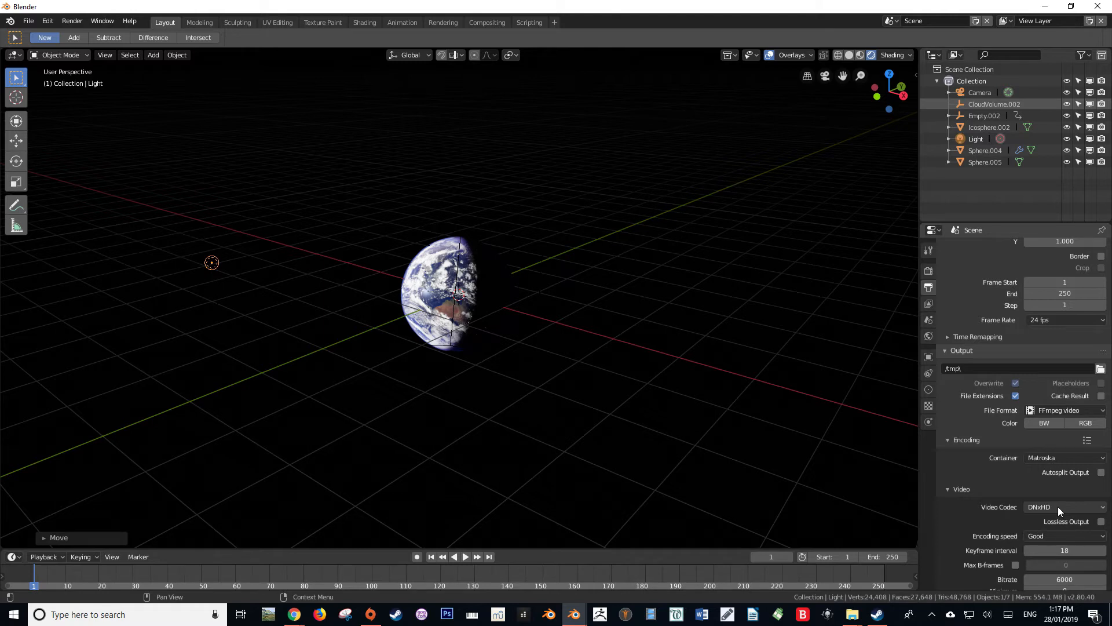
pyautogui.click(1062, 506)
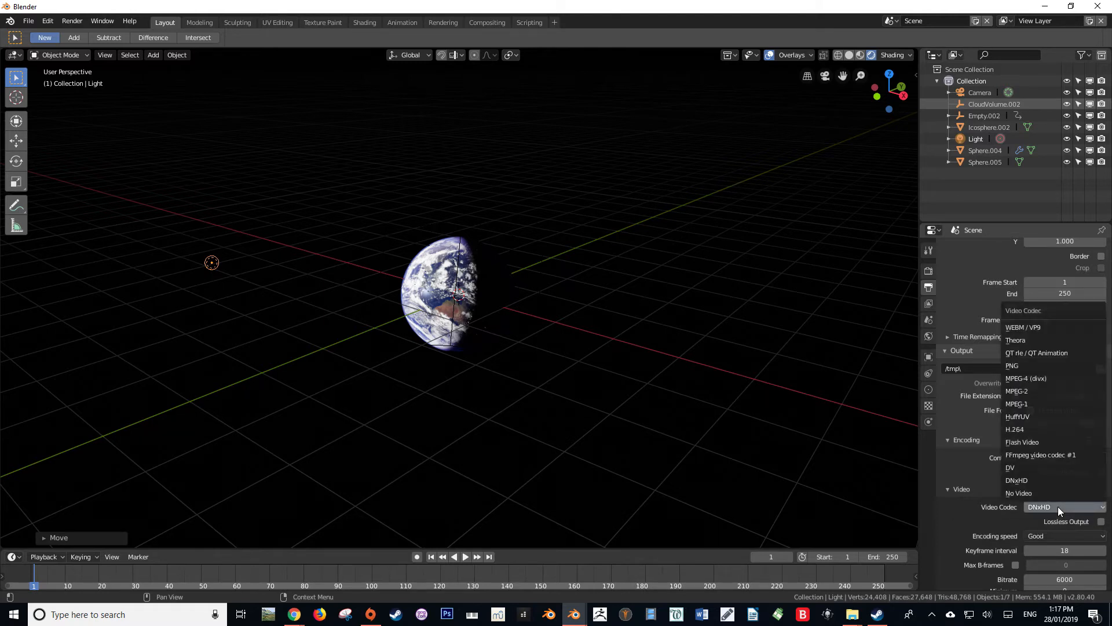
pyautogui.moveTo(1036, 353)
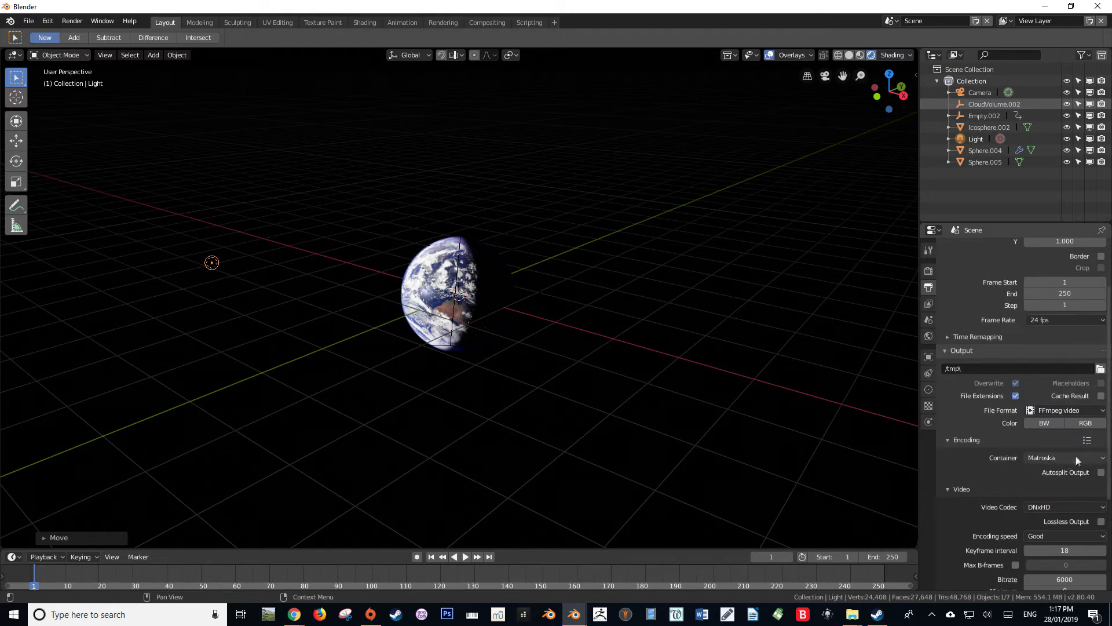
pyautogui.moveTo(1029, 461)
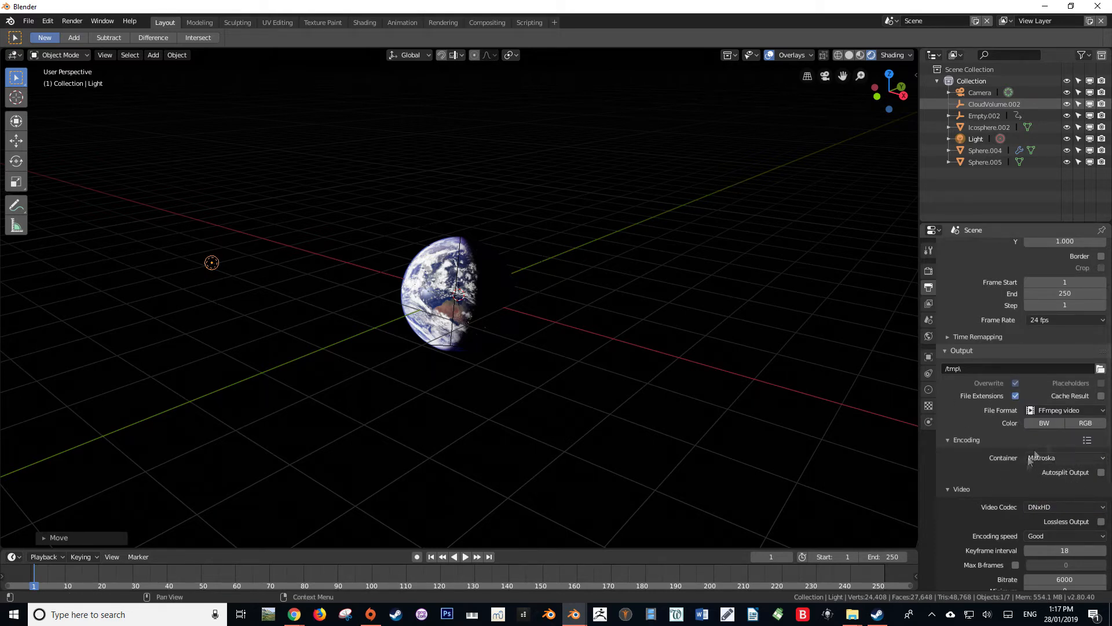
pyautogui.moveTo(1043, 458)
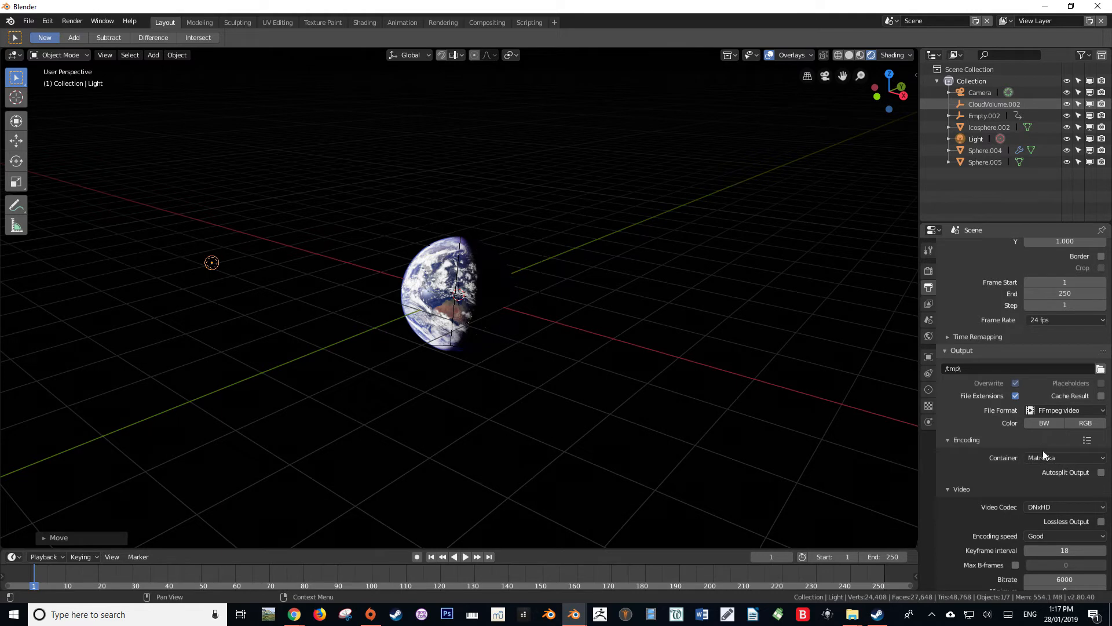
pyautogui.moveTo(1068, 467)
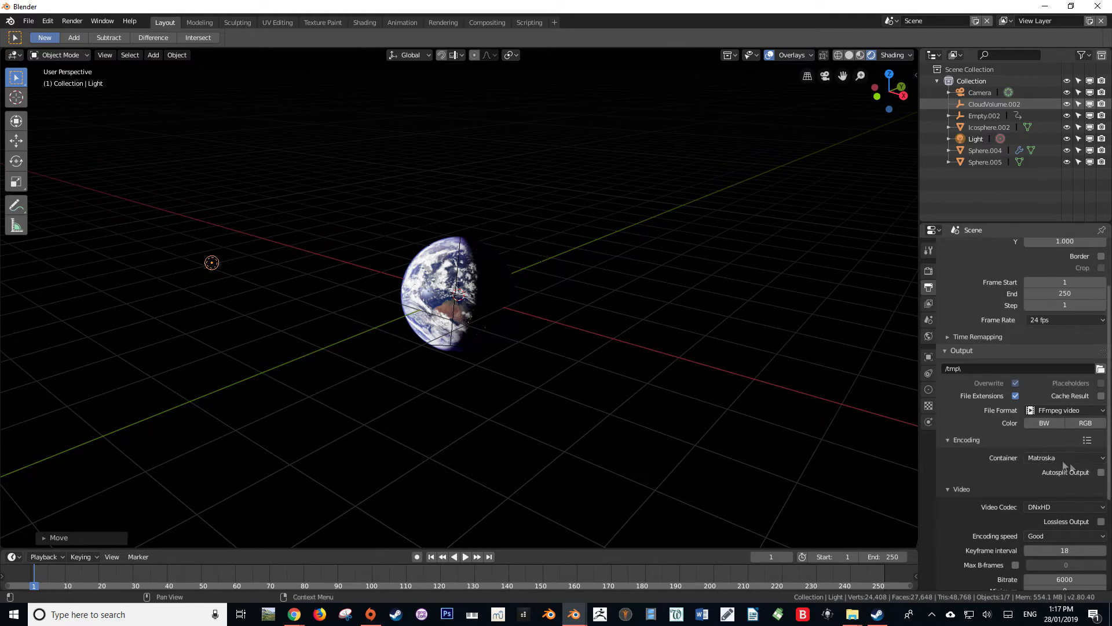
# Change the encoding container from Matroska to Quicktime
pyautogui.click(1063, 457)
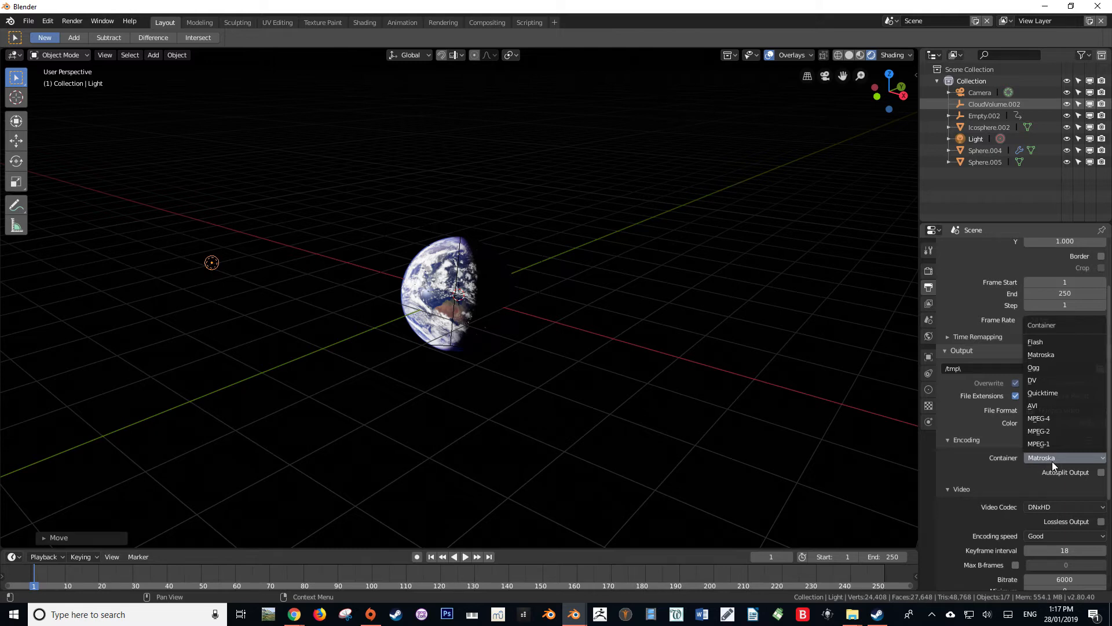
pyautogui.moveTo(1053, 431)
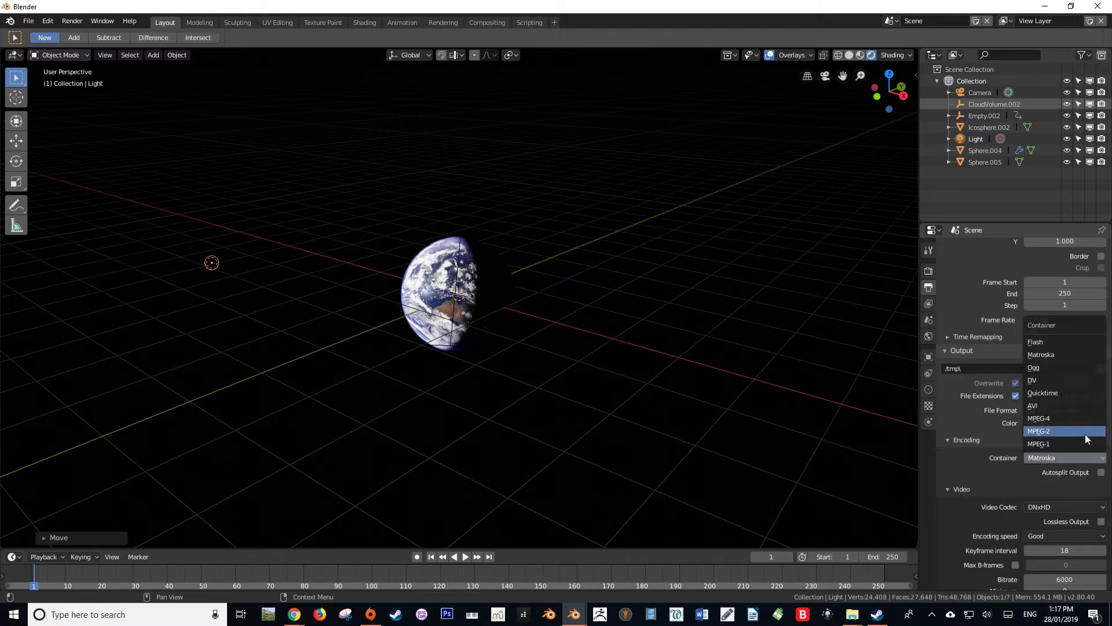
pyautogui.moveTo(1064, 393)
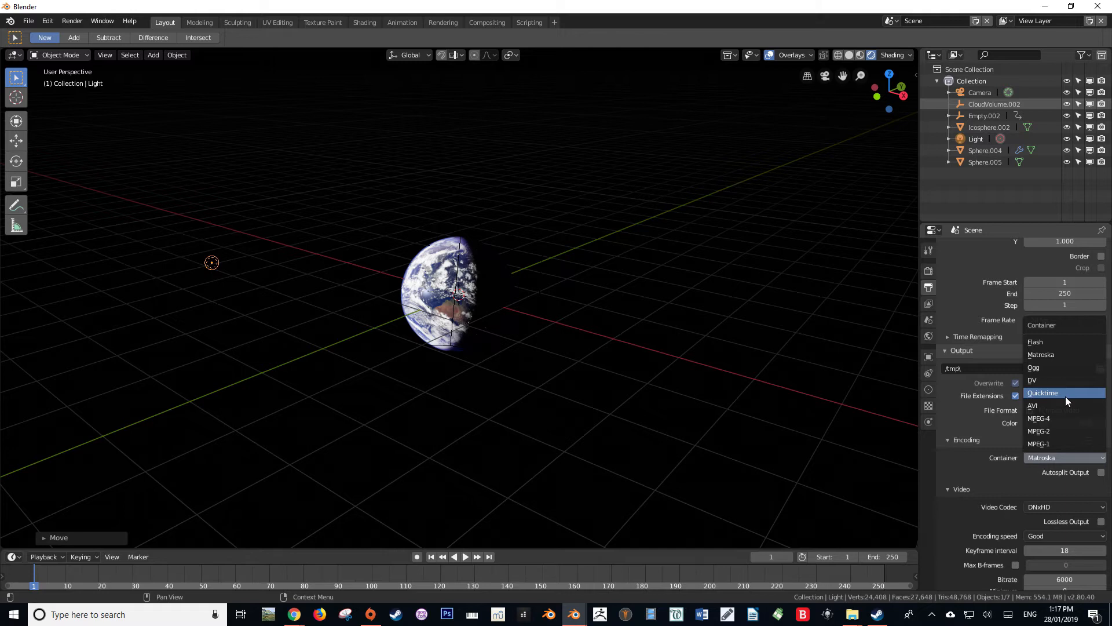
pyautogui.click(1043, 392)
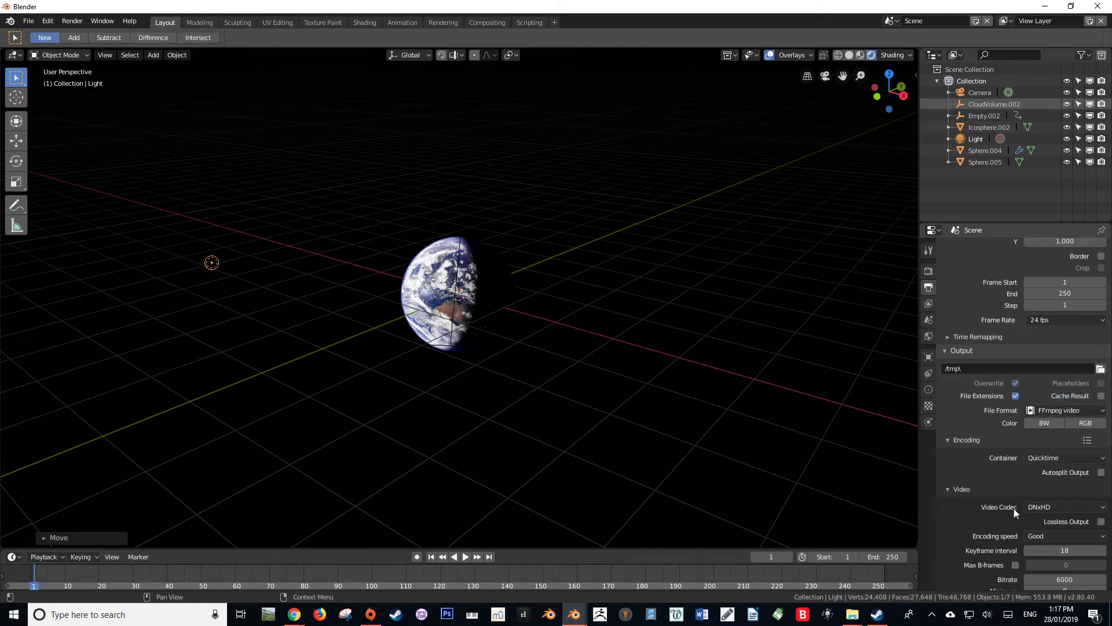
# Set the video codec to QT rle / QT Animation, making RGBA colour available
pyautogui.click(1064, 506)
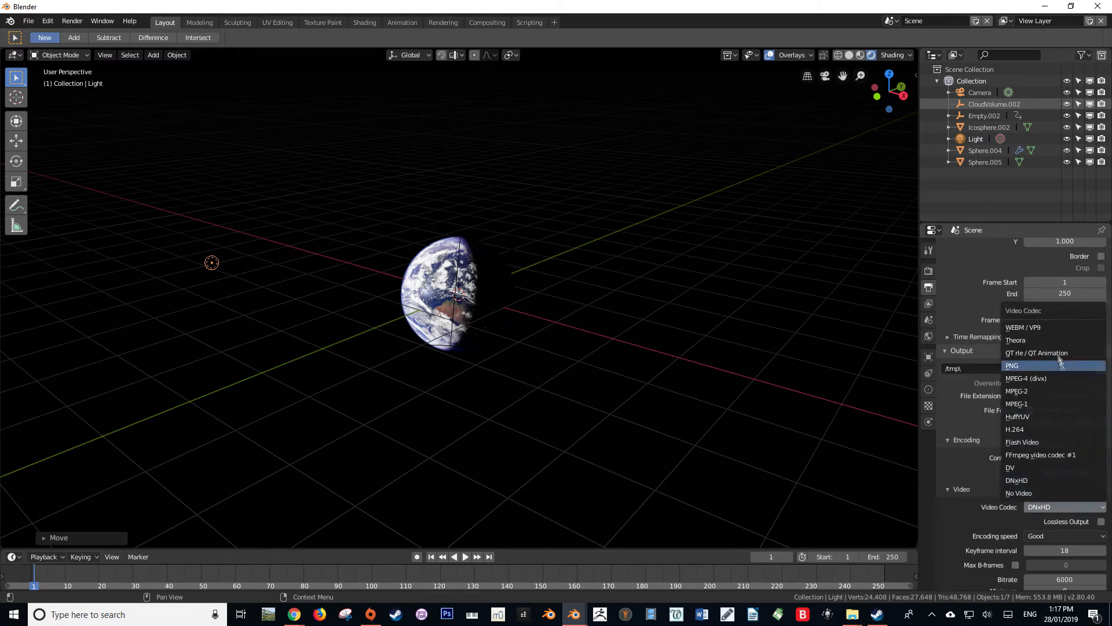
pyautogui.click(1037, 353)
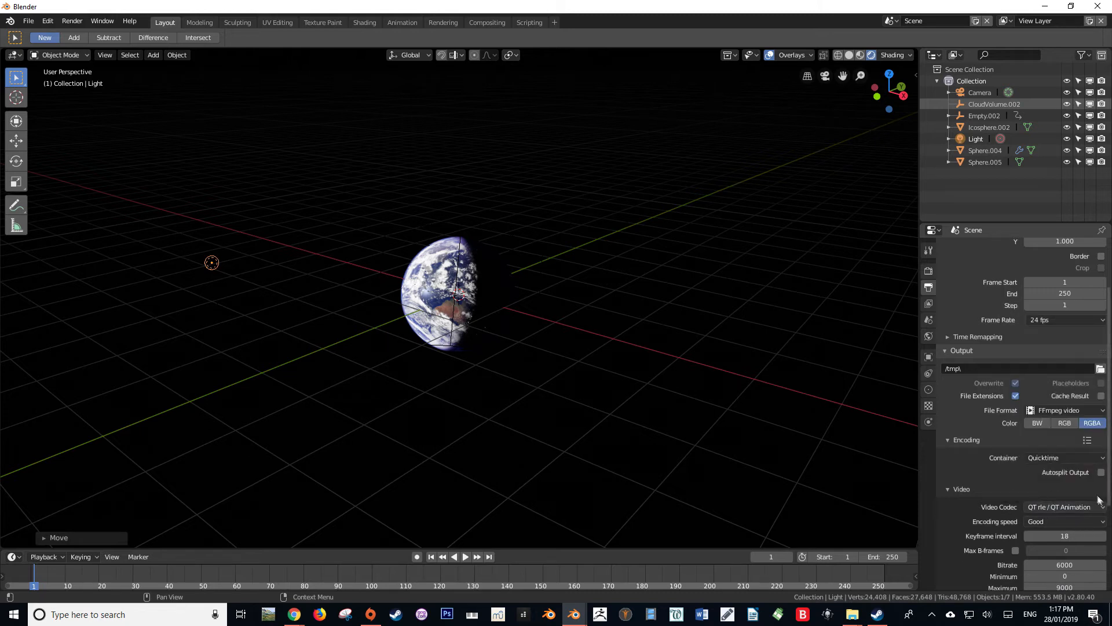
pyautogui.moveTo(1092, 426)
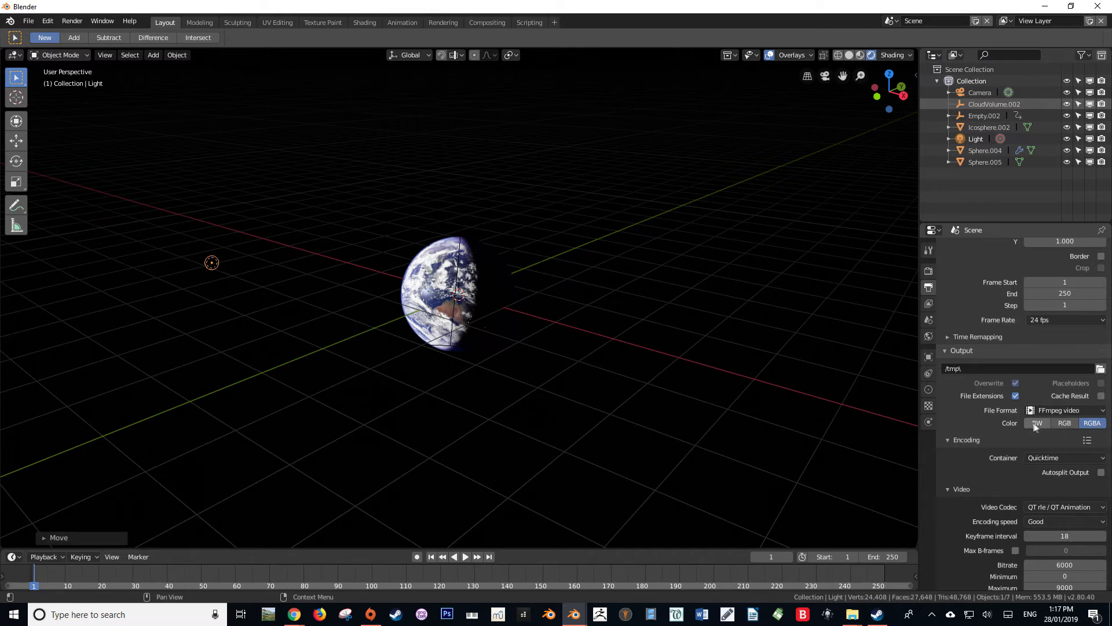
pyautogui.moveTo(1092, 423)
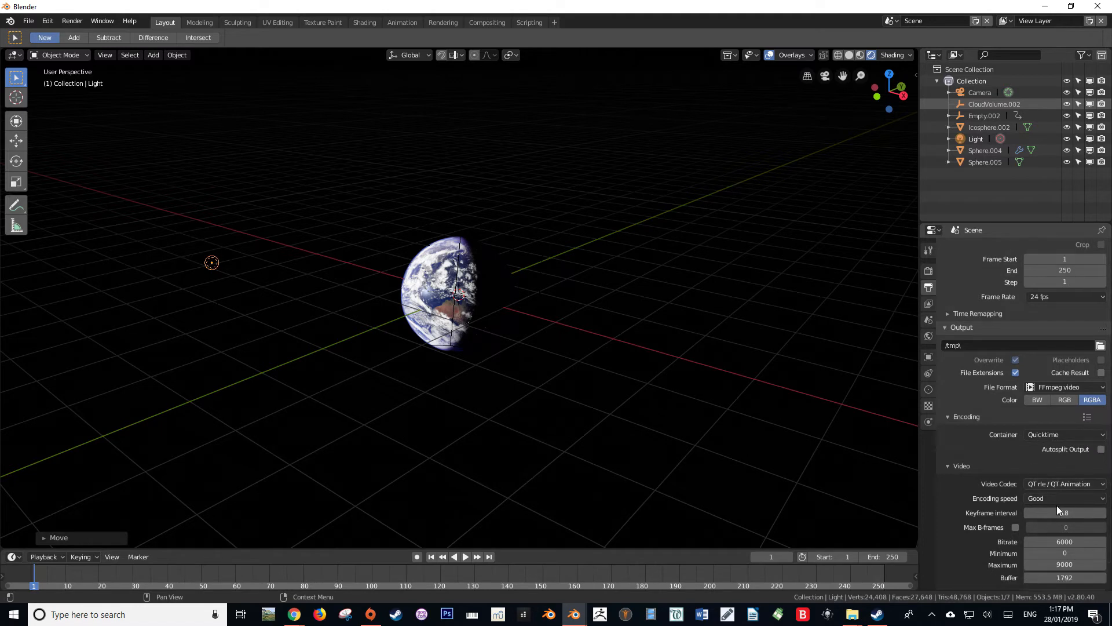
# Scroll through Output properties to review the RGBA QuickTime settings and Test Render path
pyautogui.scroll(-3)
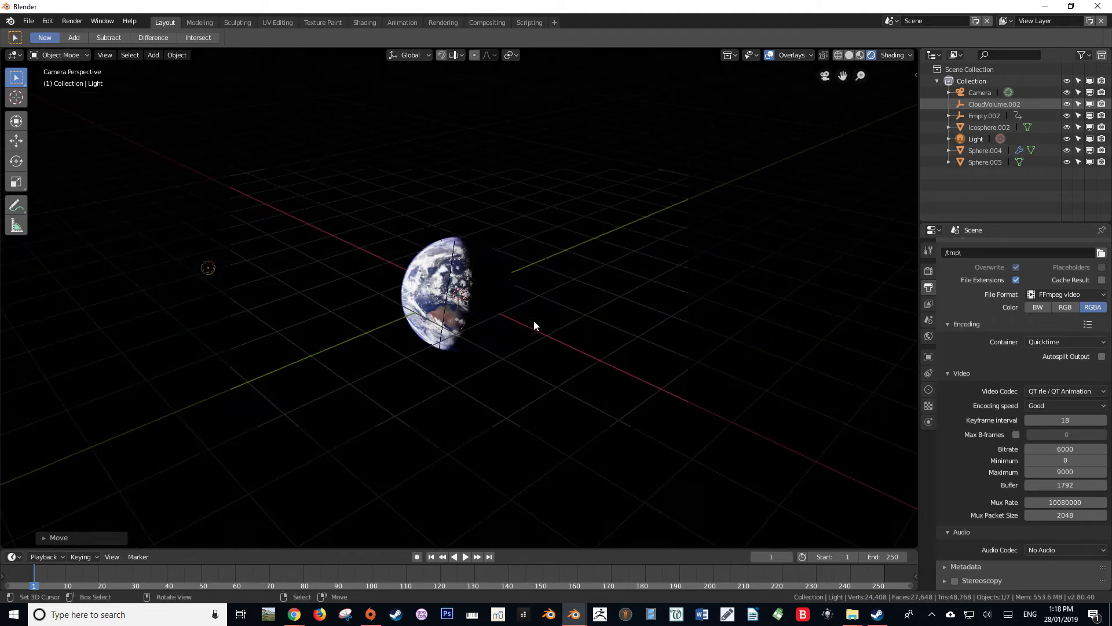
pyautogui.scroll(3)
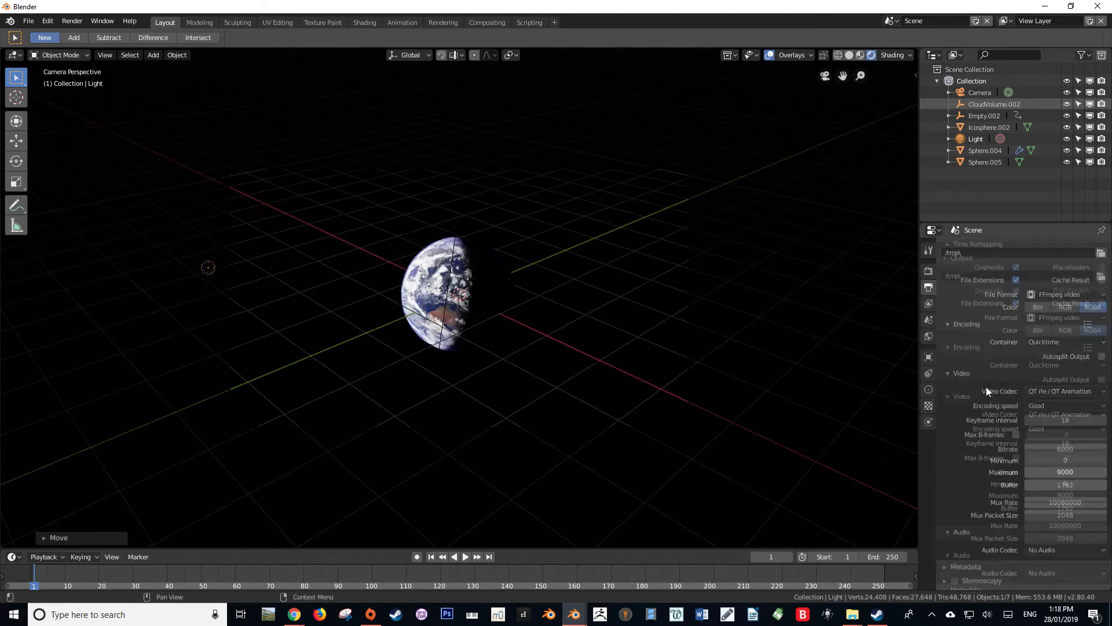
pyautogui.scroll(3)
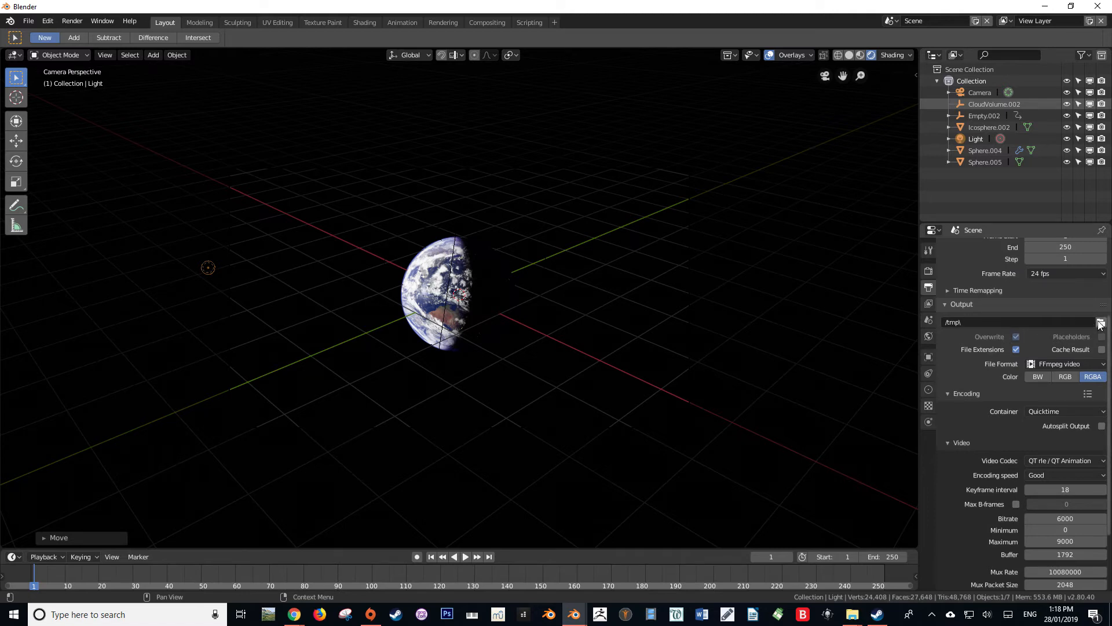
pyautogui.scroll(3)
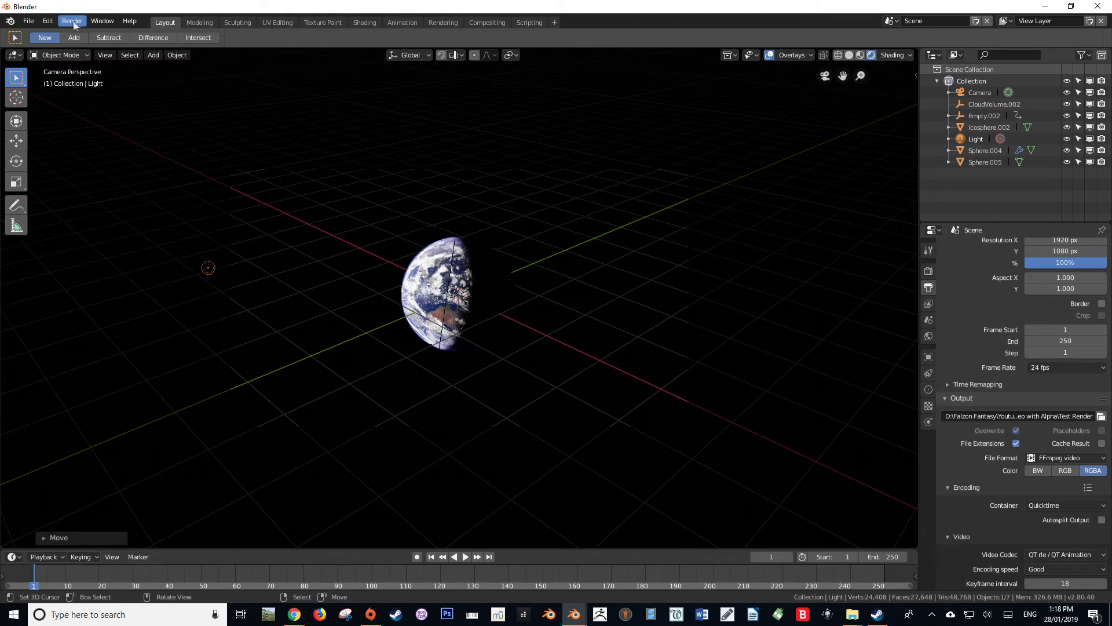
# Render the Earth animation from the Render menu into the Test Render folder
pyautogui.click(70, 21)
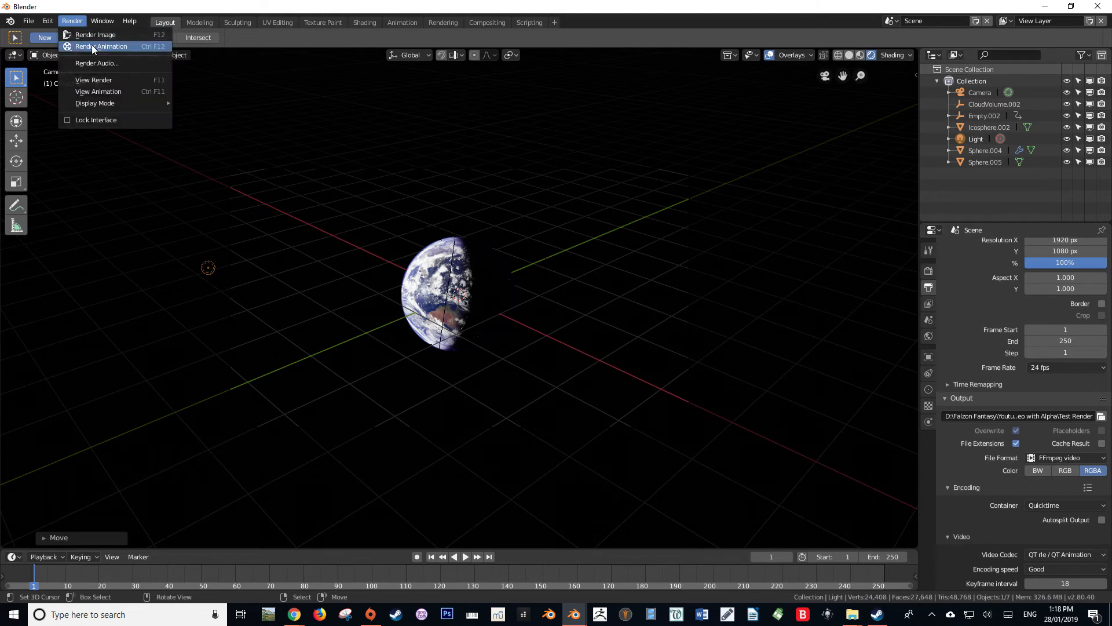
pyautogui.moveTo(154, 51)
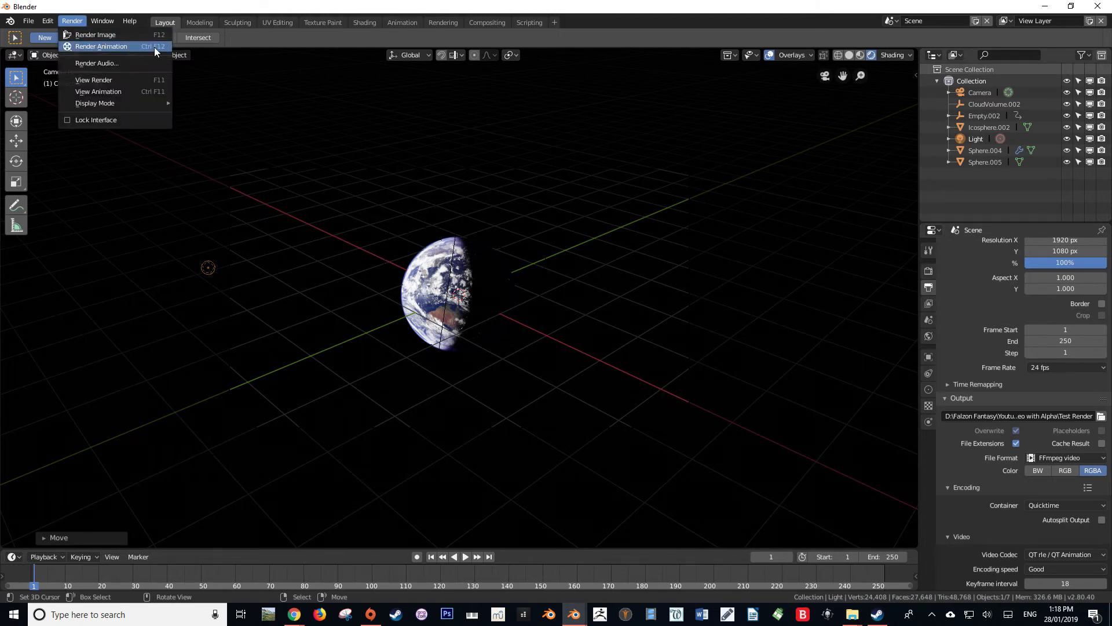
pyautogui.moveTo(101, 47)
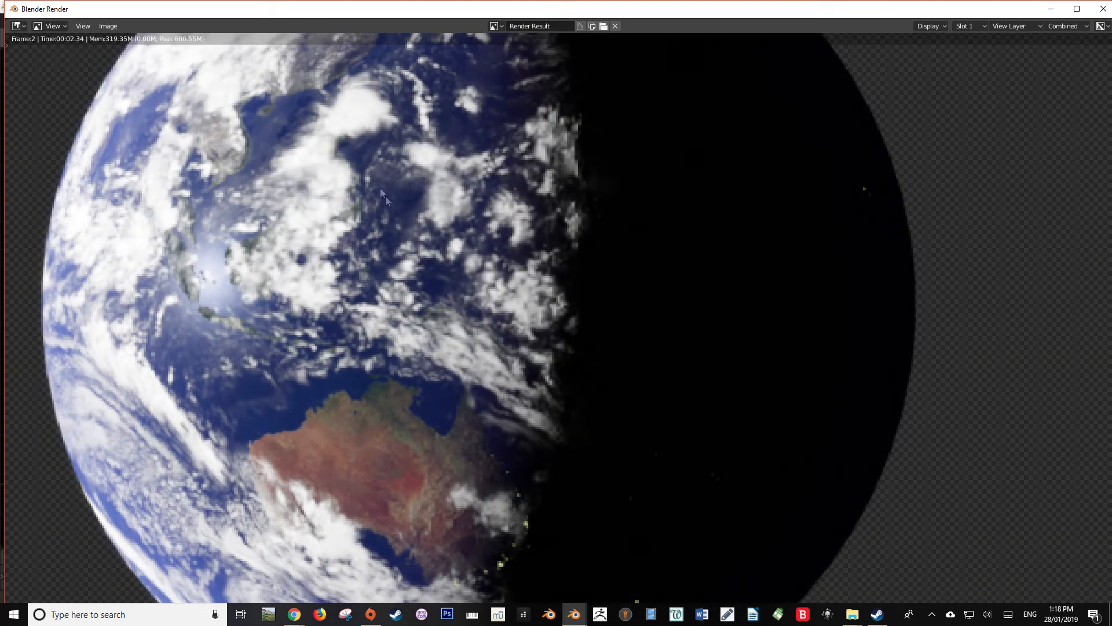
pyautogui.click(615, 26)
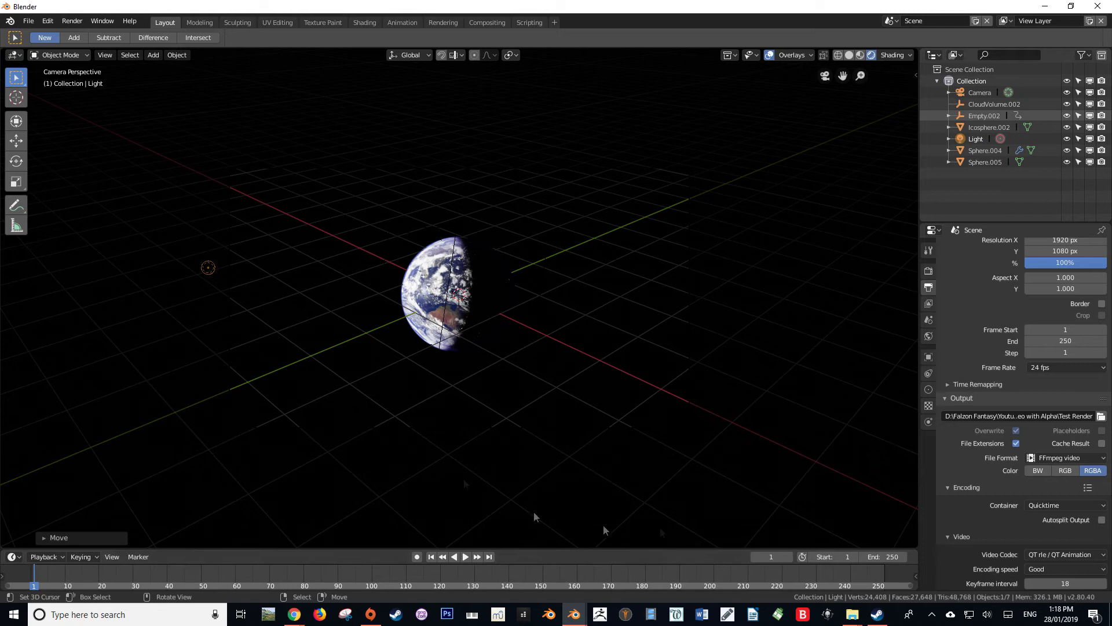
# Change the animation end frame from 250 to 15
pyautogui.click(869, 556)
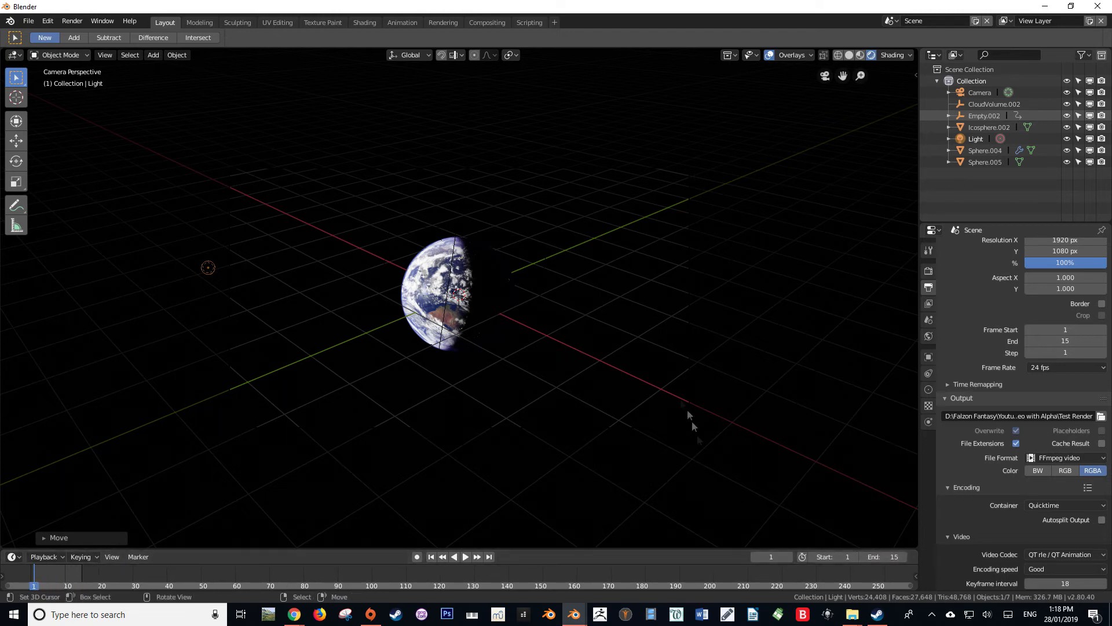
pyautogui.click(102, 20)
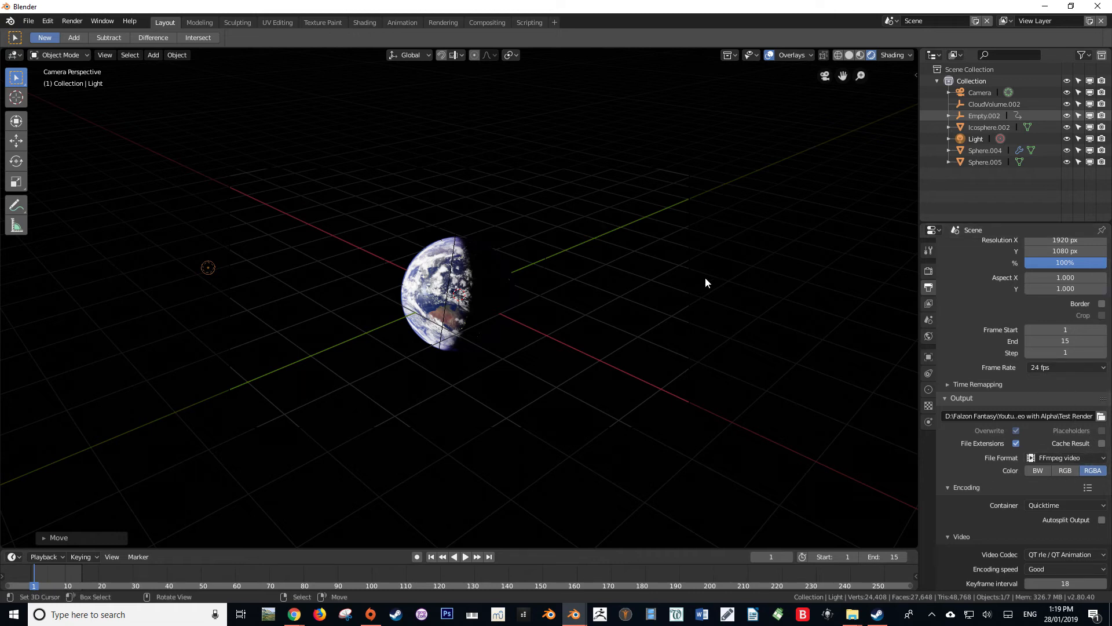
pyautogui.moveTo(247, 577)
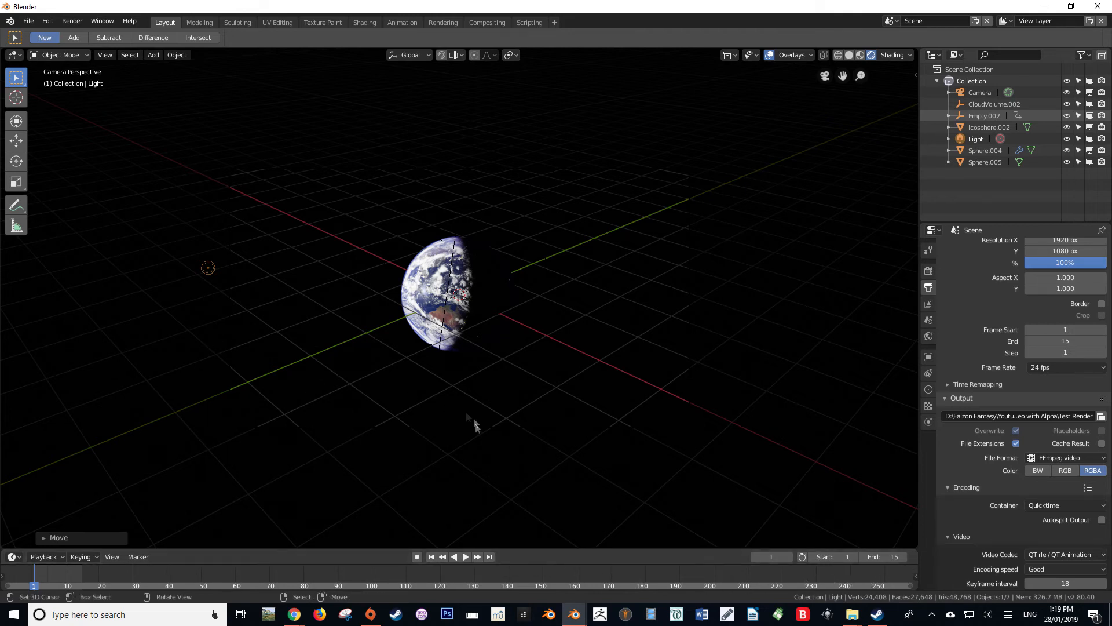
pyautogui.moveTo(672, 479)
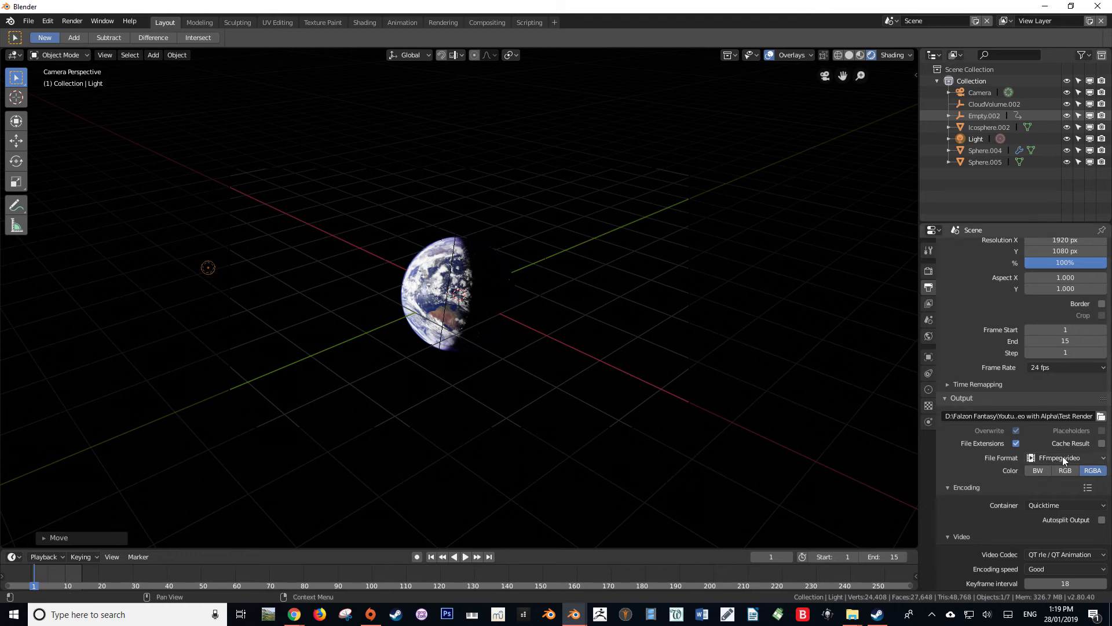
pyautogui.moveTo(1059, 457)
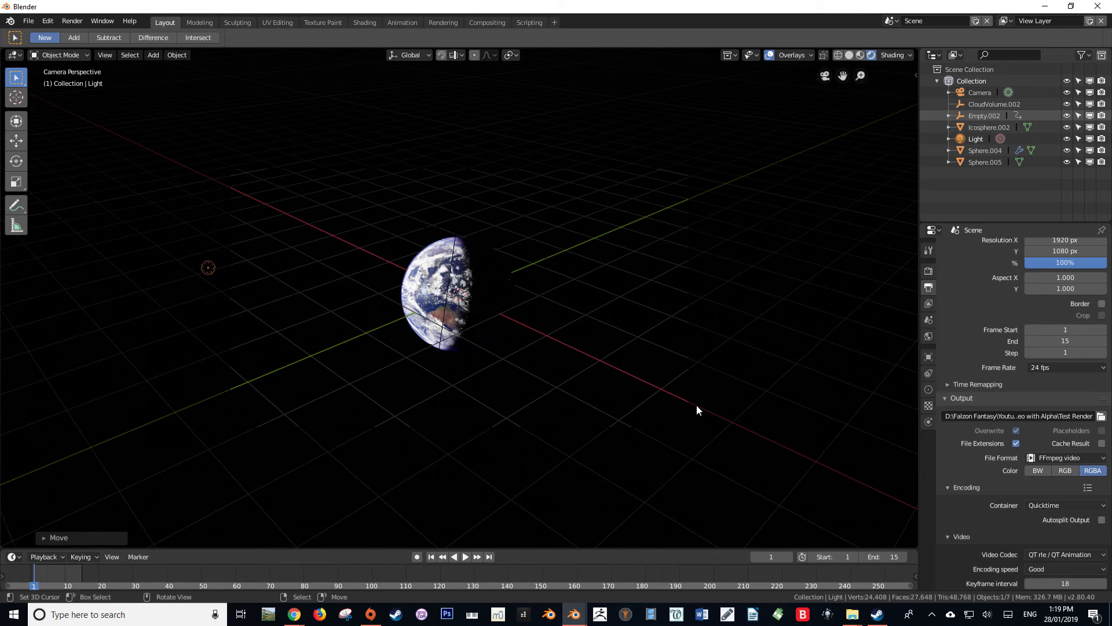
pyautogui.moveTo(986, 528)
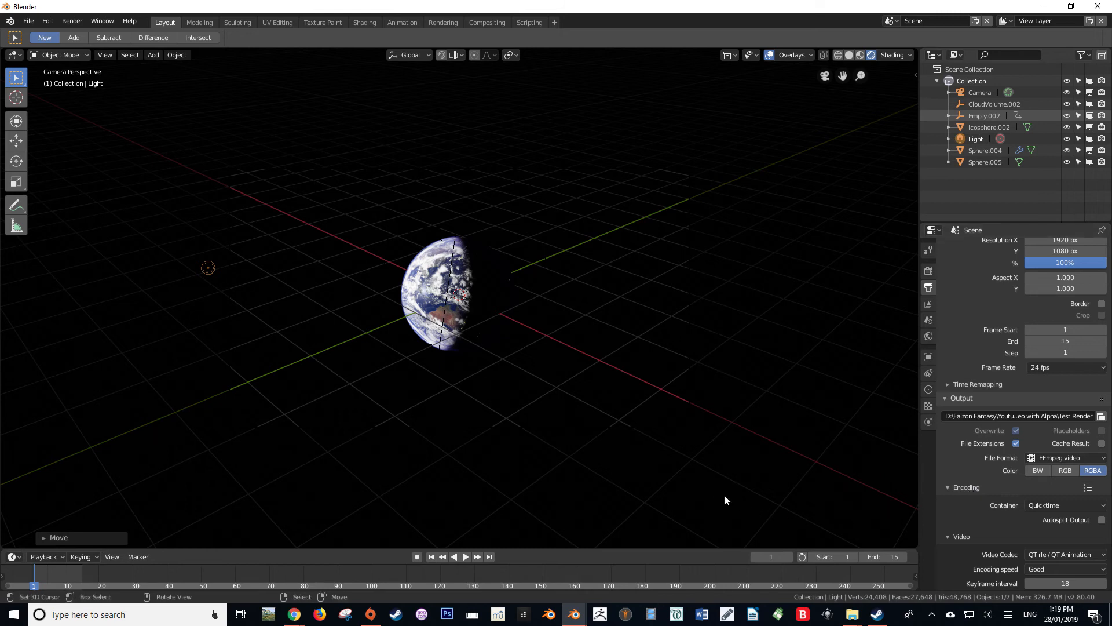
pyautogui.moveTo(733, 493)
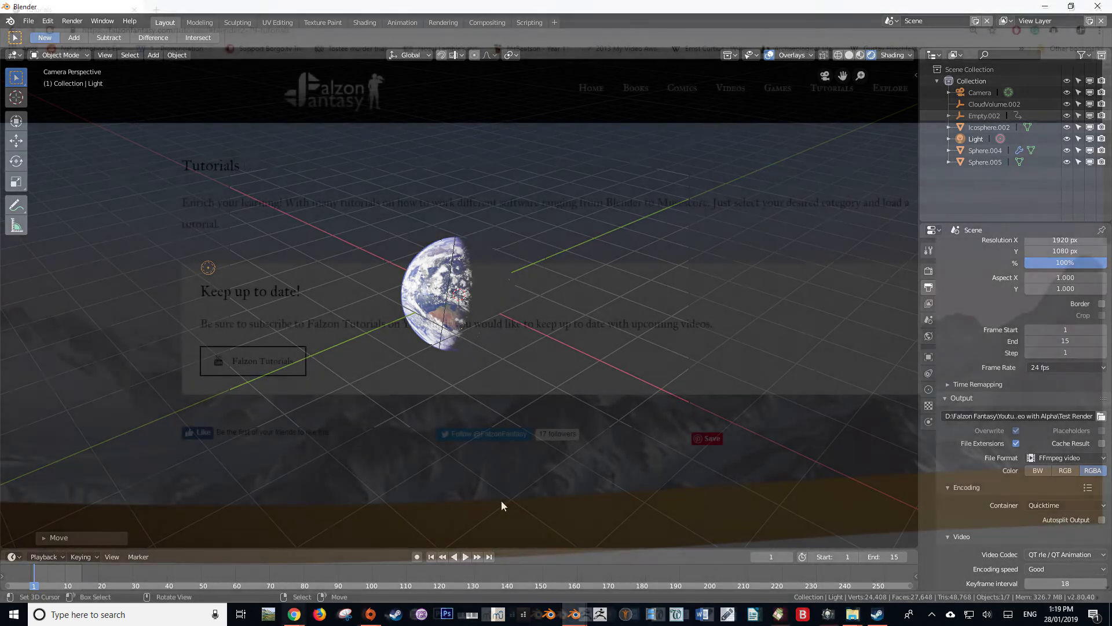
# Scroll the Tutorials page and cycle through the category tabs, returning to Blender 2.8 Tutorials
pyautogui.click(293, 614)
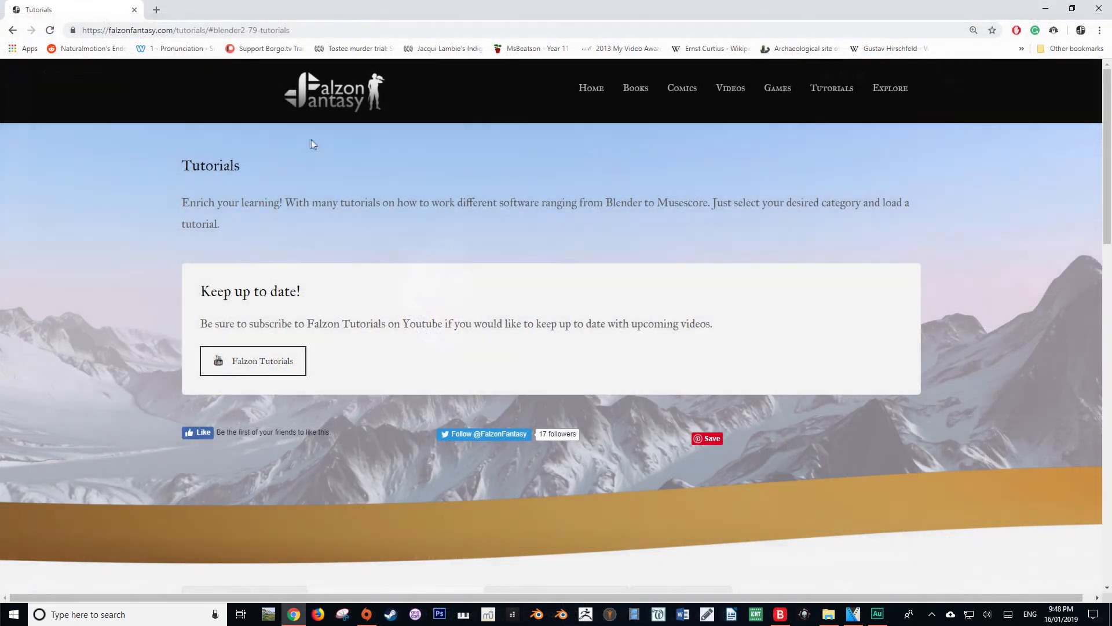
pyautogui.scroll(-3)
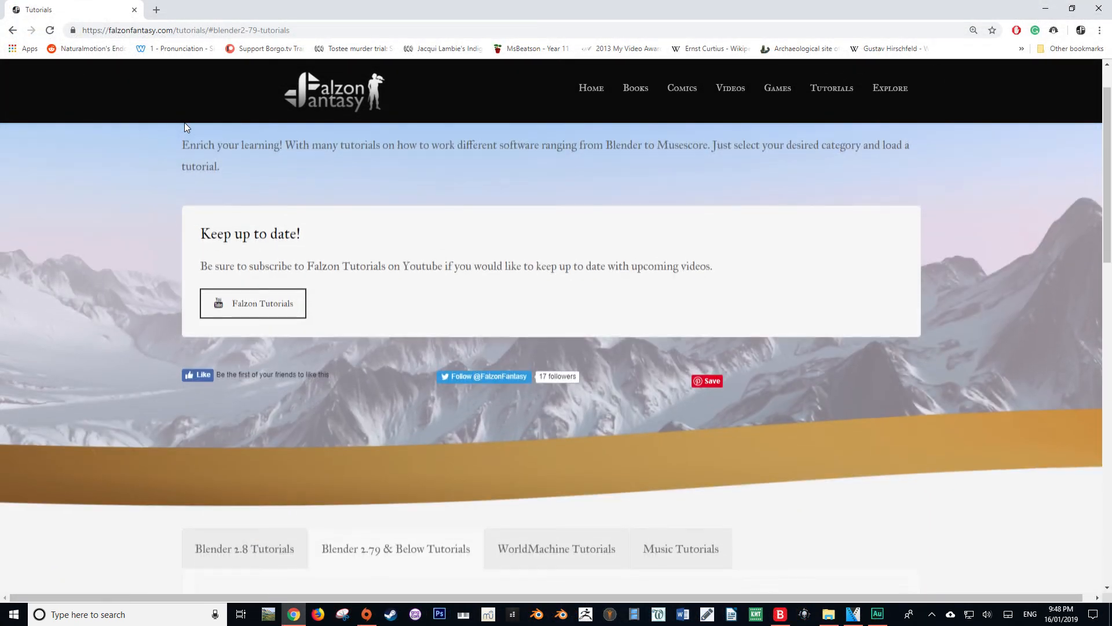
pyautogui.scroll(-3)
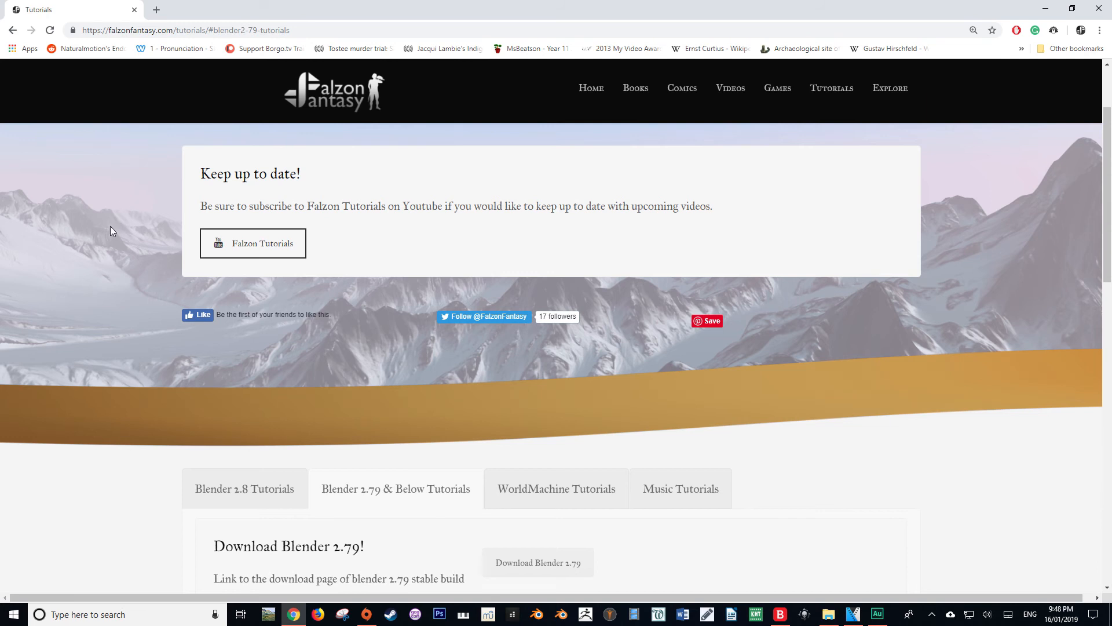
pyautogui.scroll(-3)
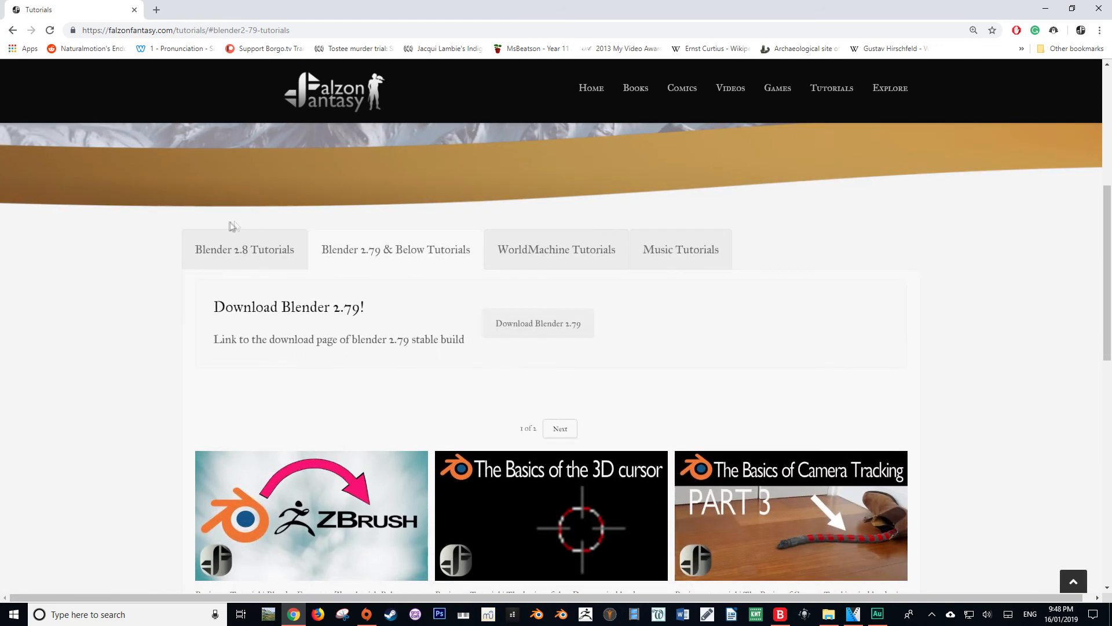
pyautogui.click(244, 249)
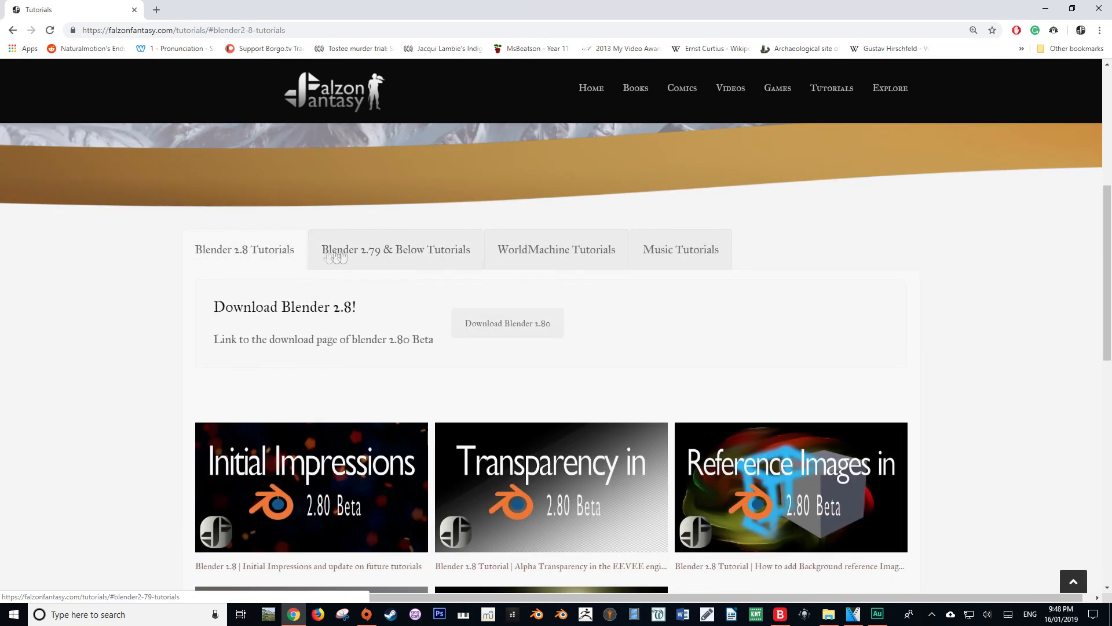
pyautogui.click(679, 249)
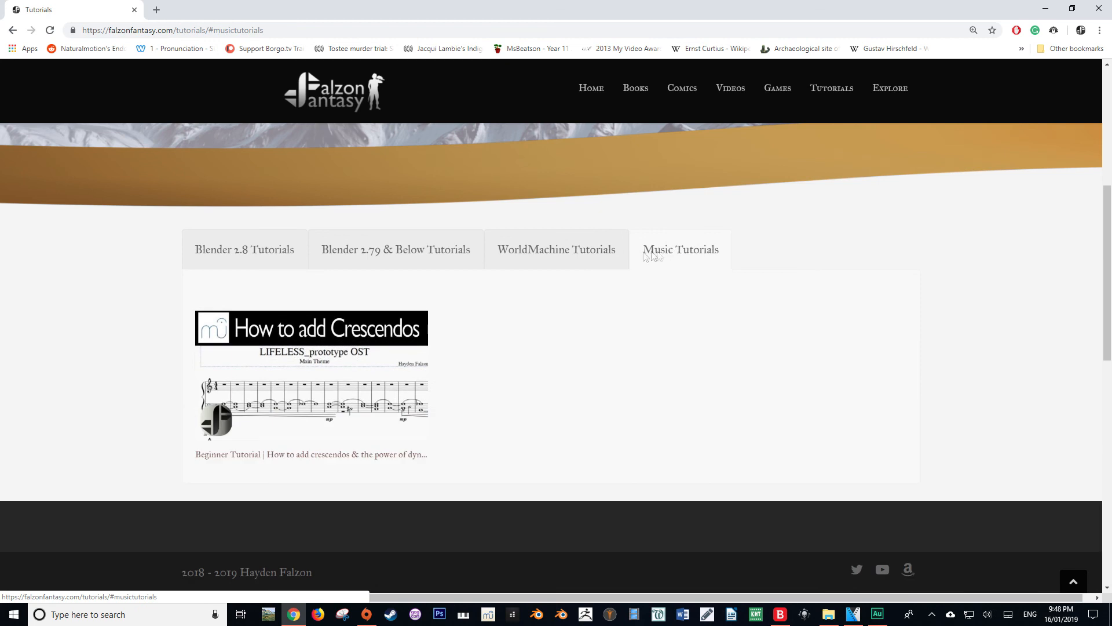
pyautogui.click(244, 249)
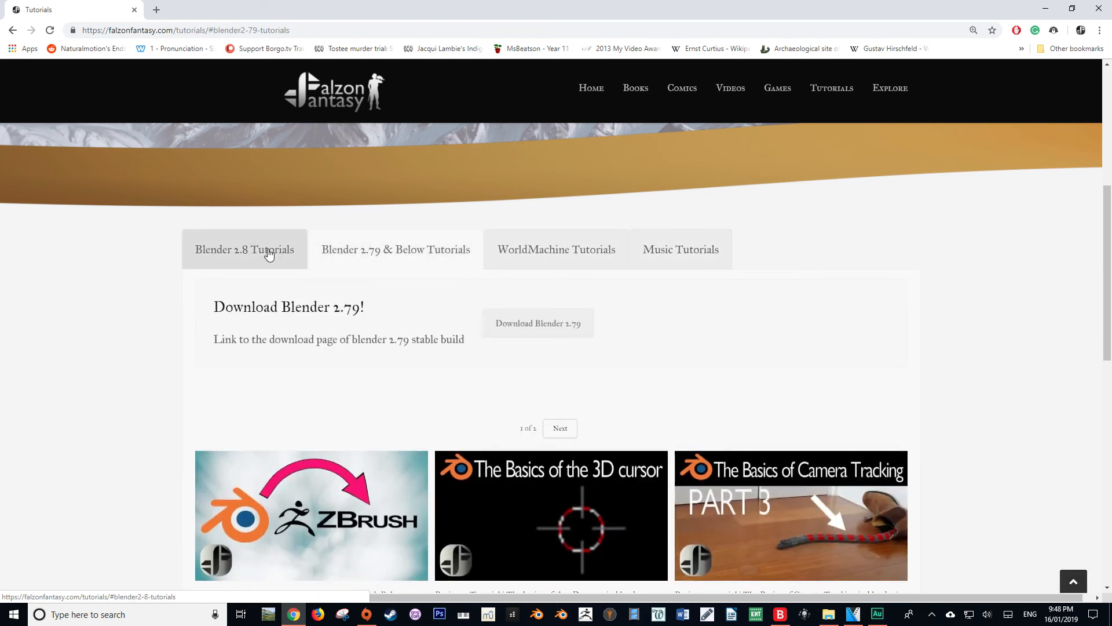
pyautogui.click(244, 249)
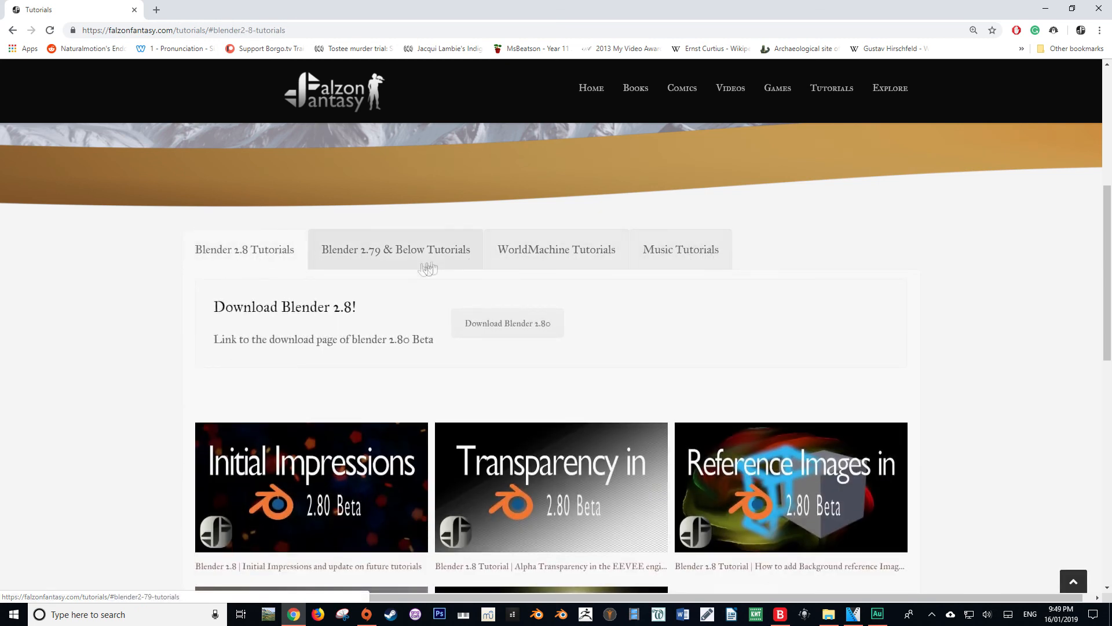
# Preview and close the Alpha Transparency tutorial, then open a video on YouTube
pyautogui.scroll(-3)
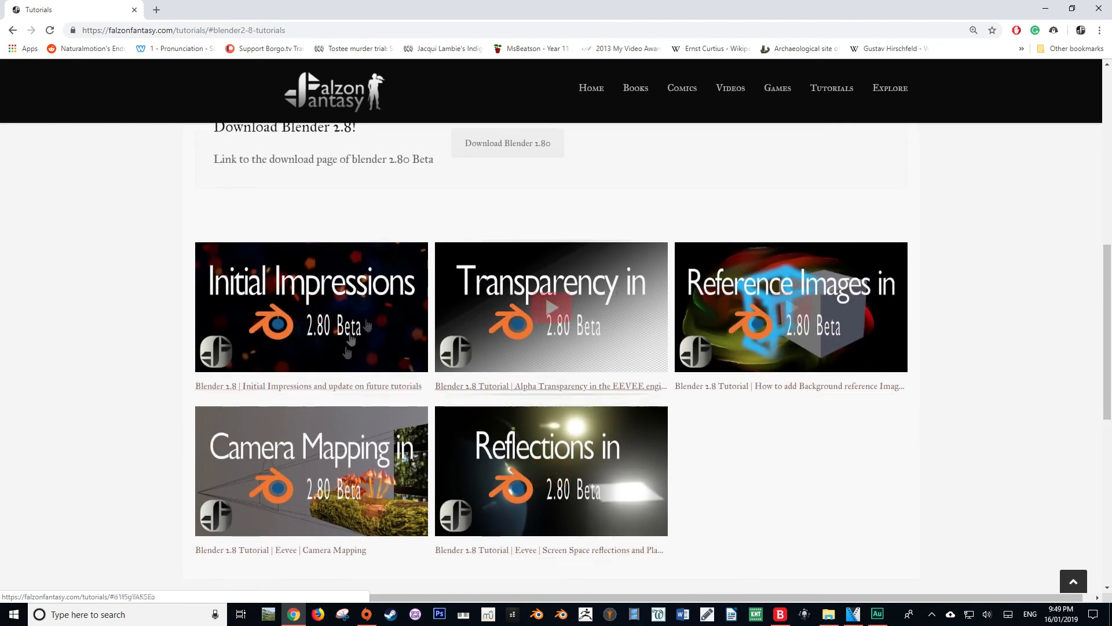
pyautogui.moveTo(546, 405)
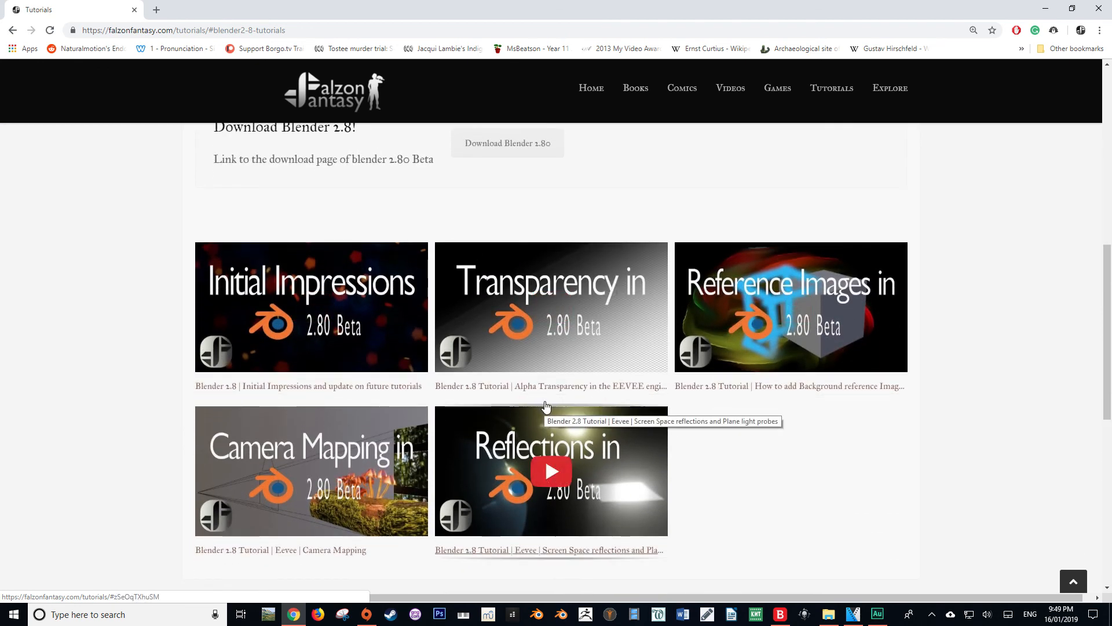
pyautogui.click(551, 307)
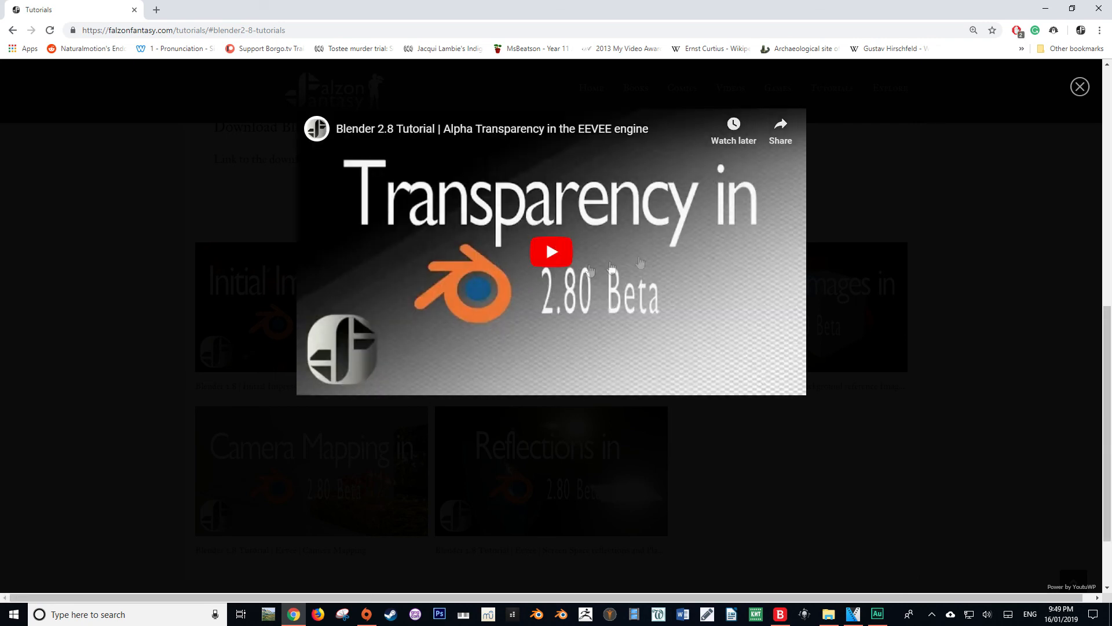
pyautogui.click(1079, 86)
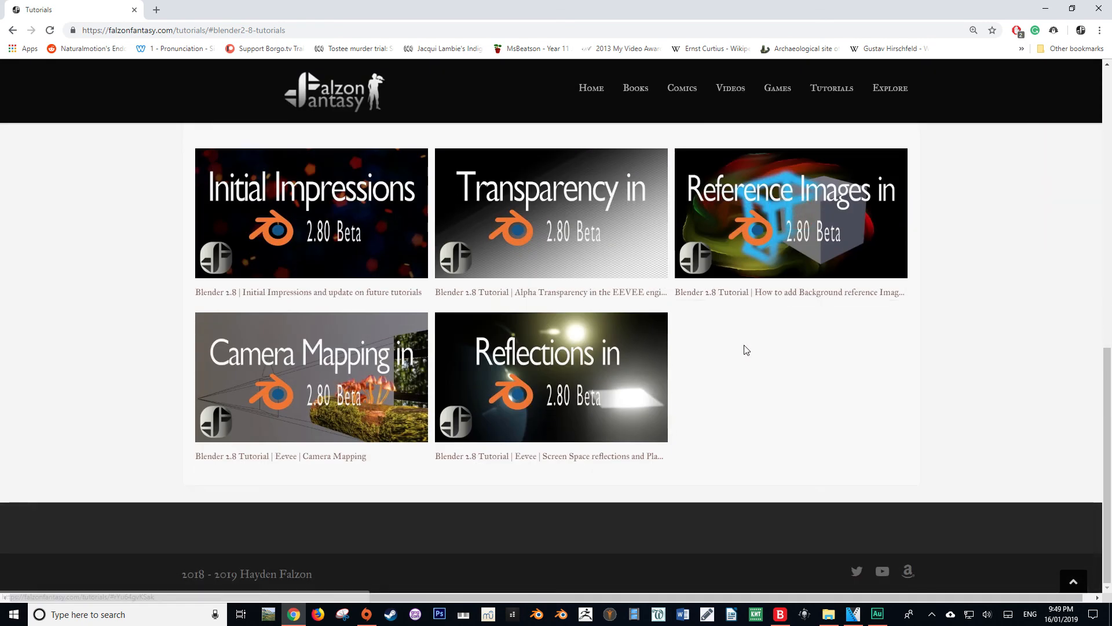
pyautogui.scroll(3)
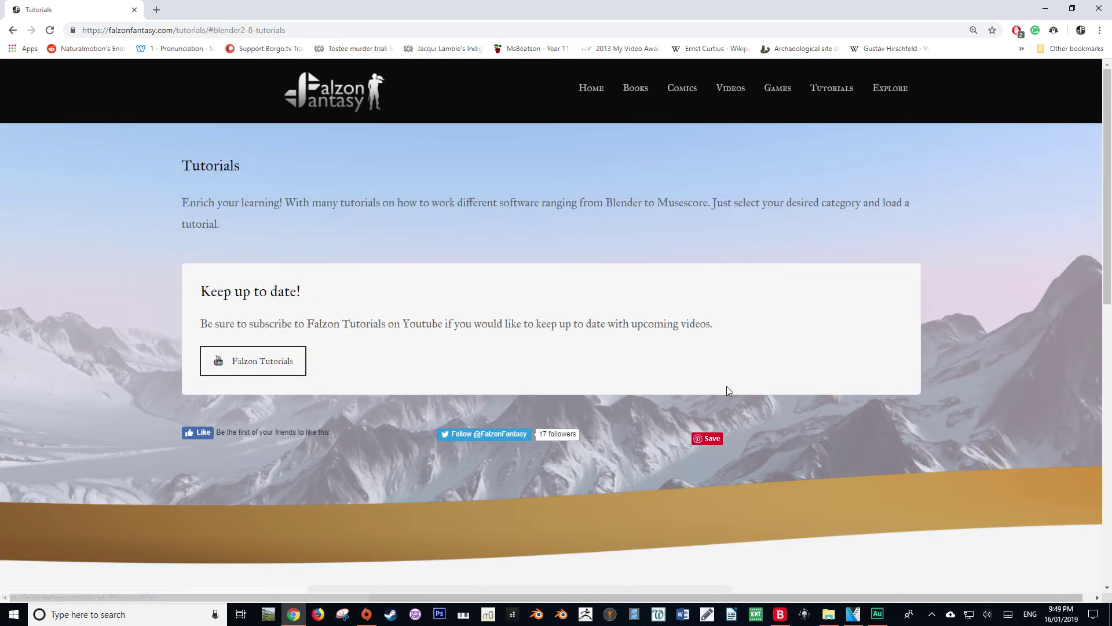
pyautogui.moveTo(528, 287)
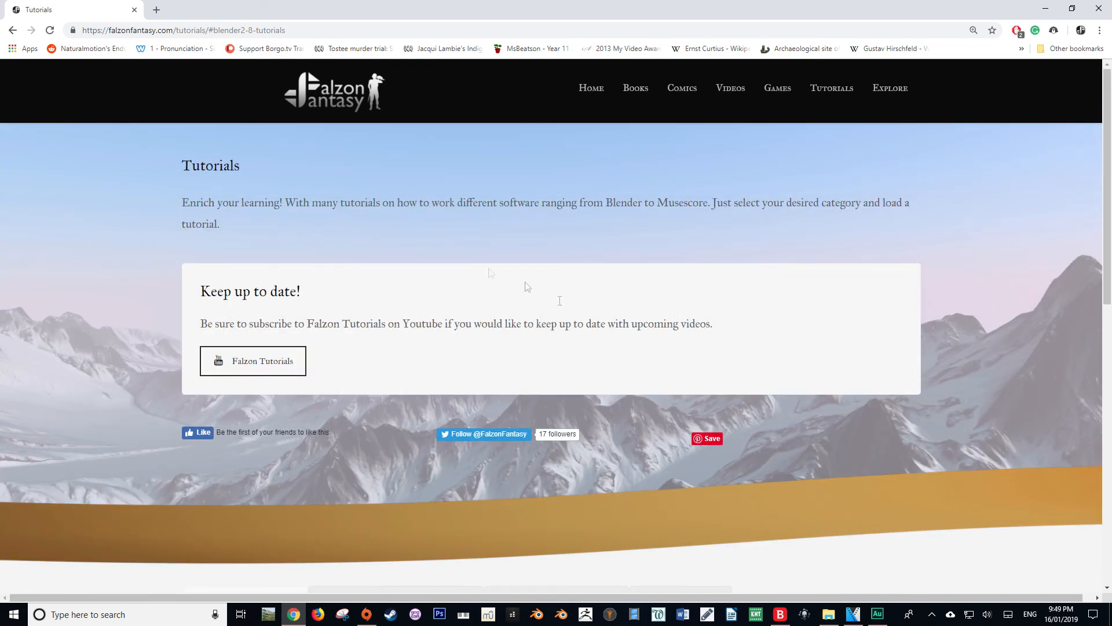
pyautogui.moveTo(441, 305)
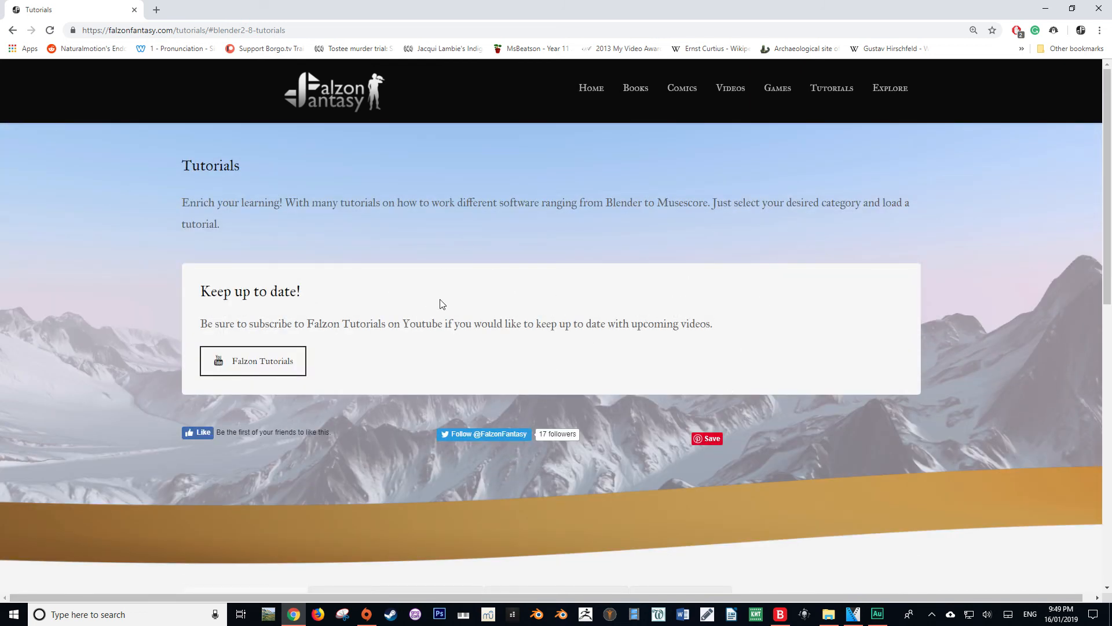
pyautogui.click(261, 361)
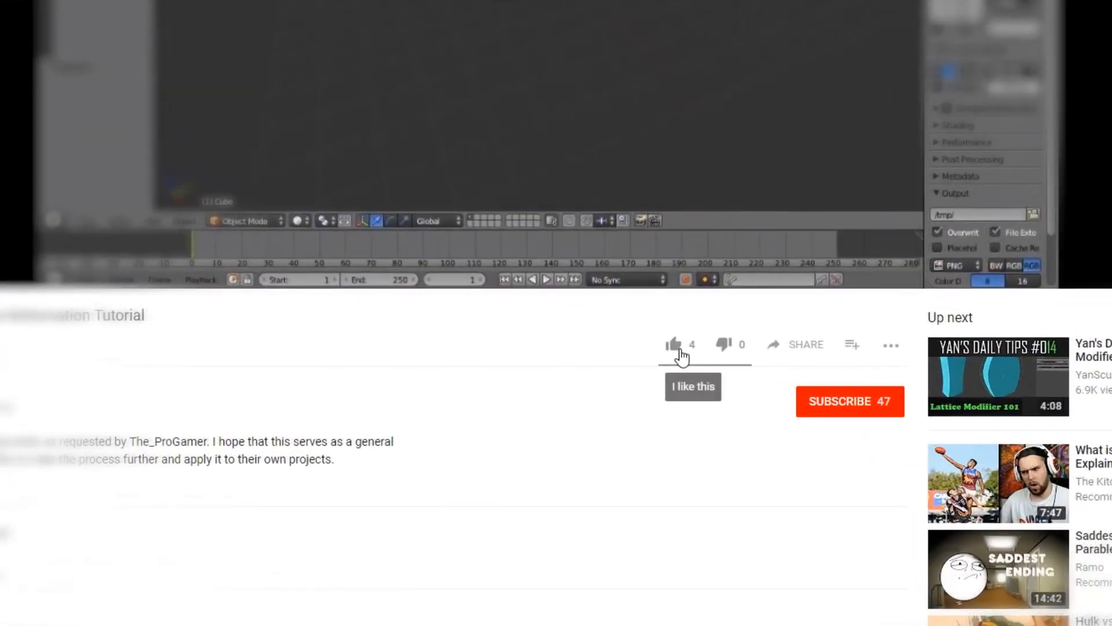
# Like the Blender tutorial video (5 likes) and subscribe to its channel (48 subscribers)
pyautogui.click(674, 344)
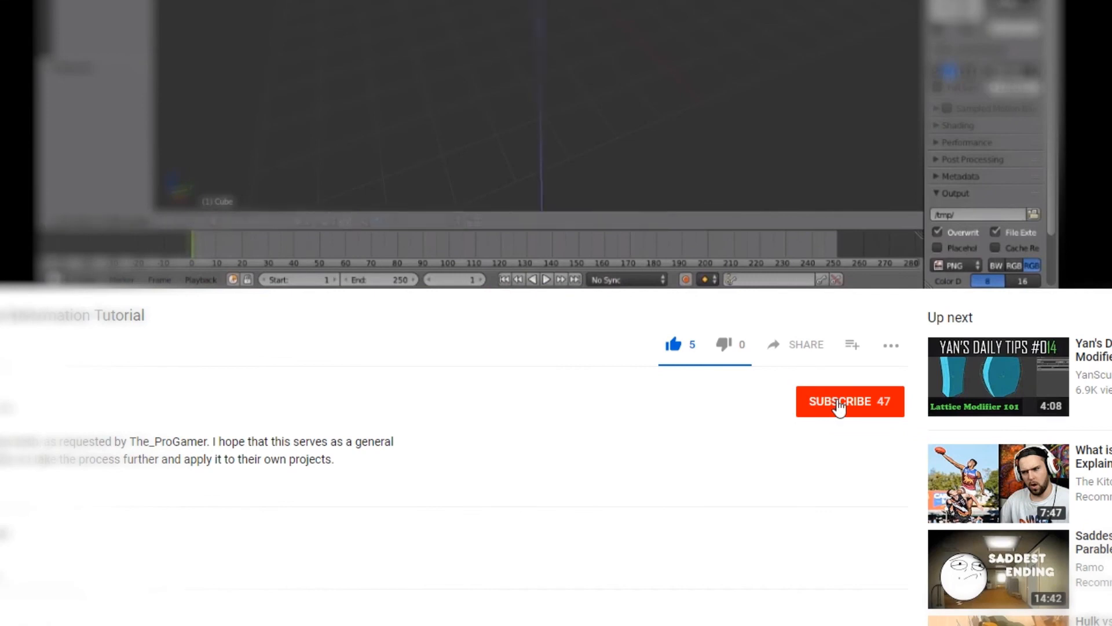
pyautogui.click(850, 401)
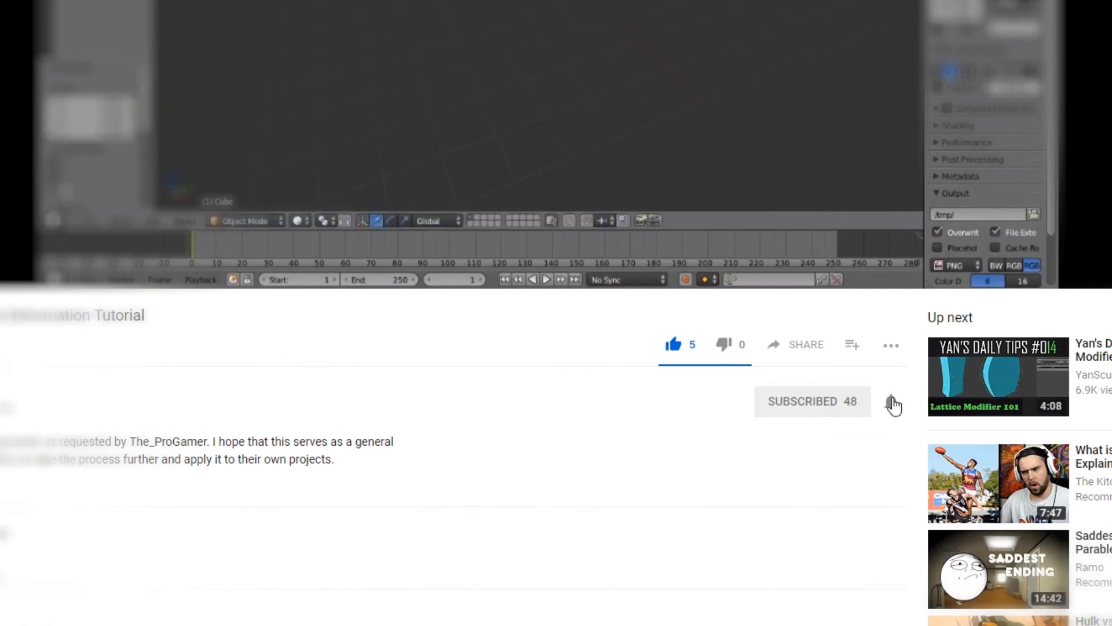
pyautogui.moveTo(891, 402)
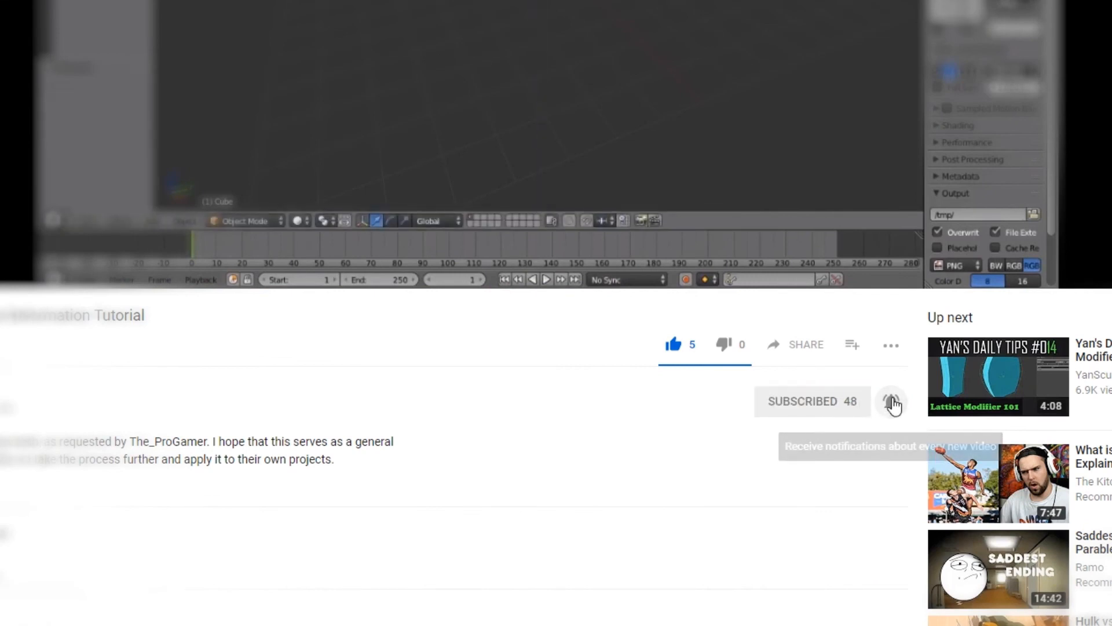